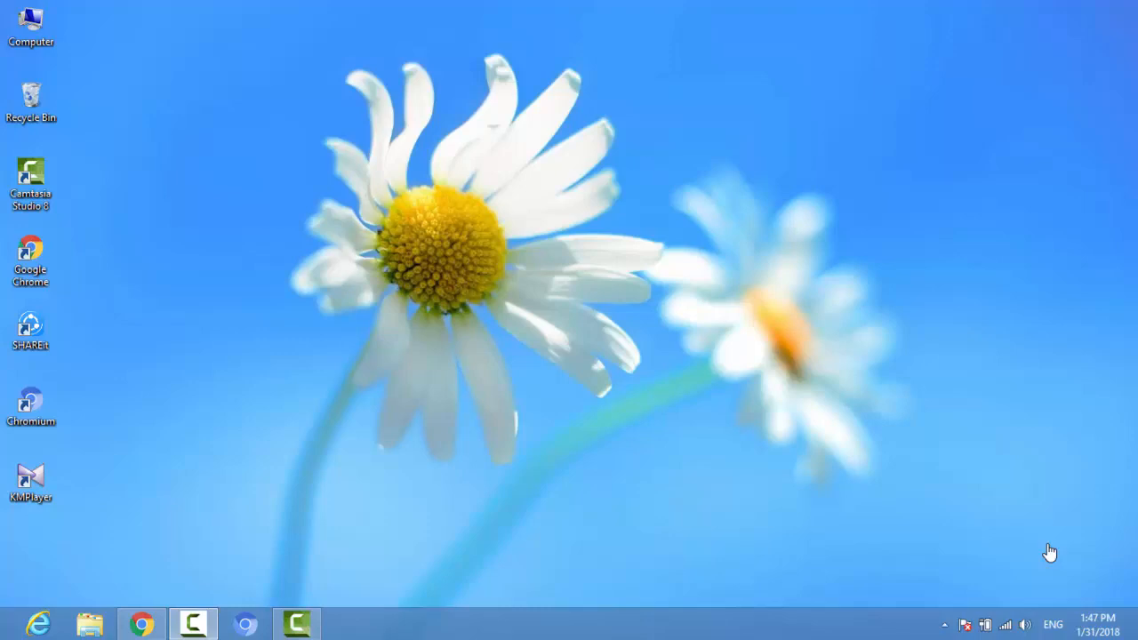
pyautogui.moveTo(1020, 347)
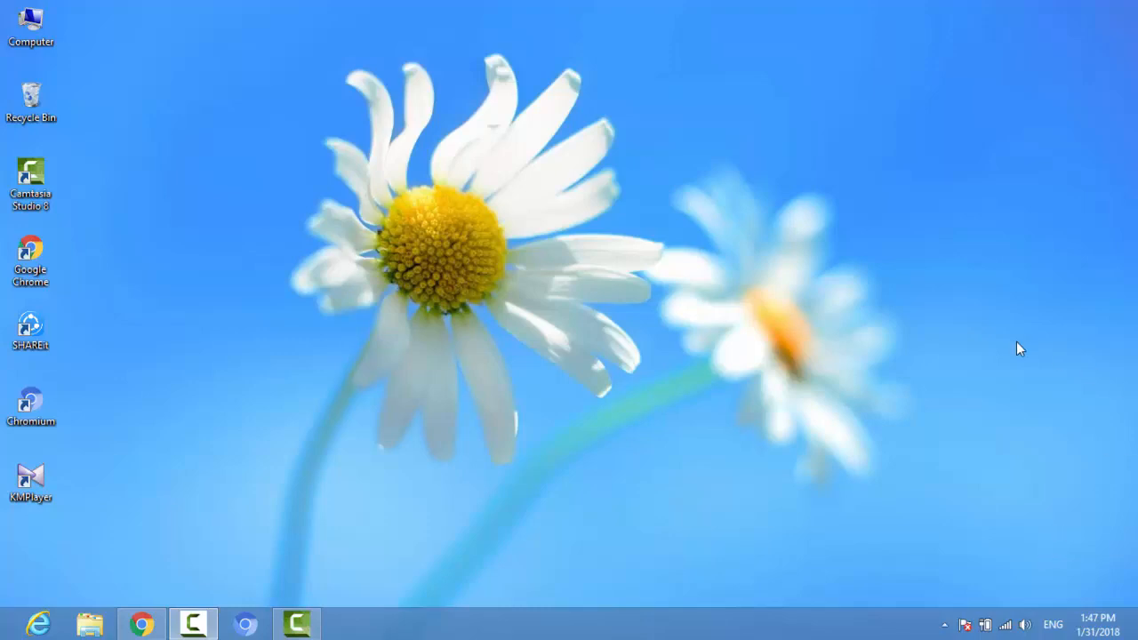
pyautogui.moveTo(377, 478)
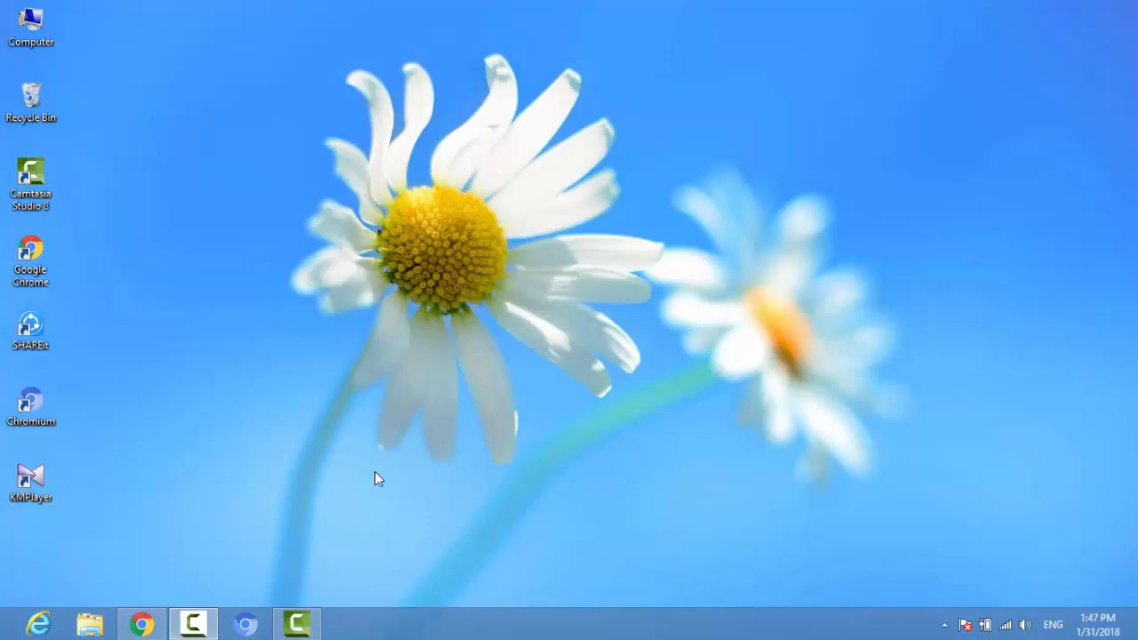
pyautogui.moveTo(362, 491)
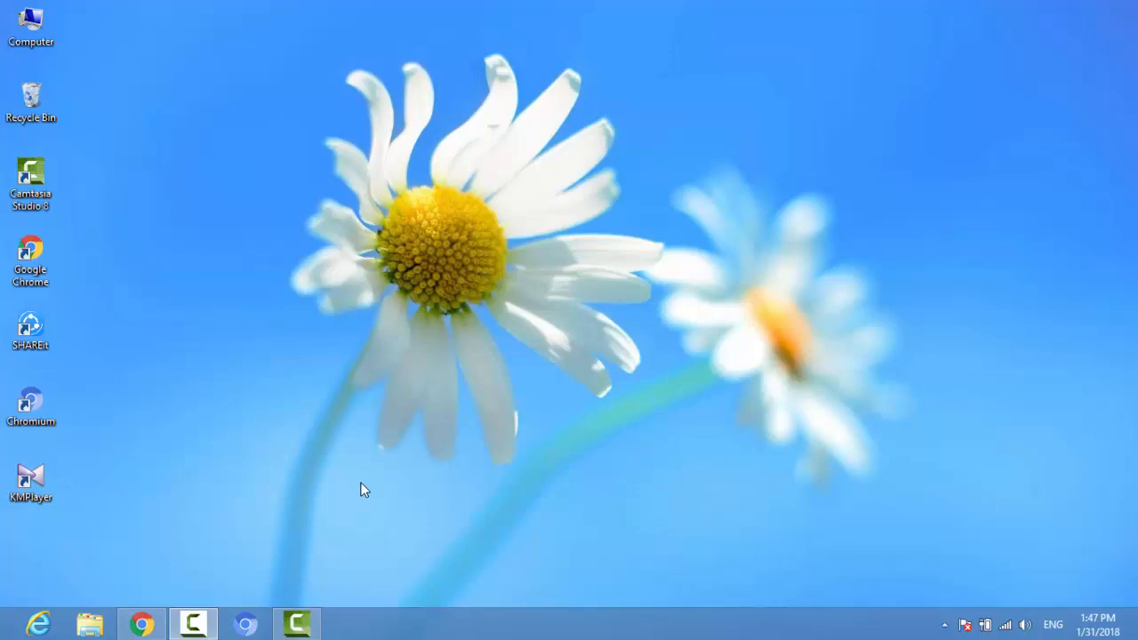
pyautogui.moveTo(347, 365)
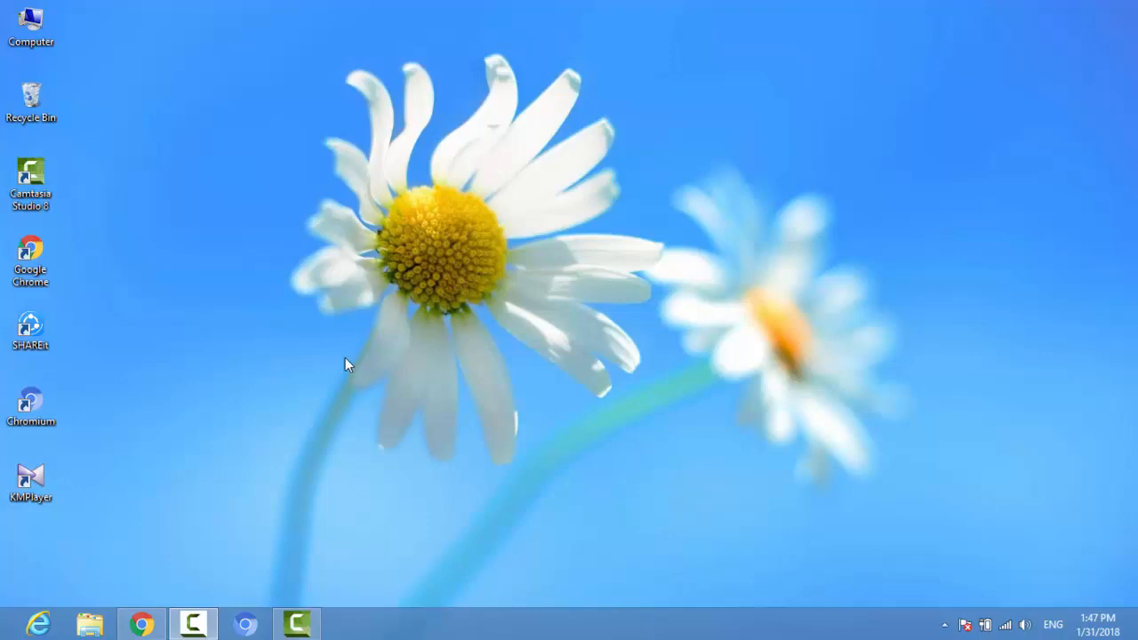
pyautogui.moveTo(263, 390)
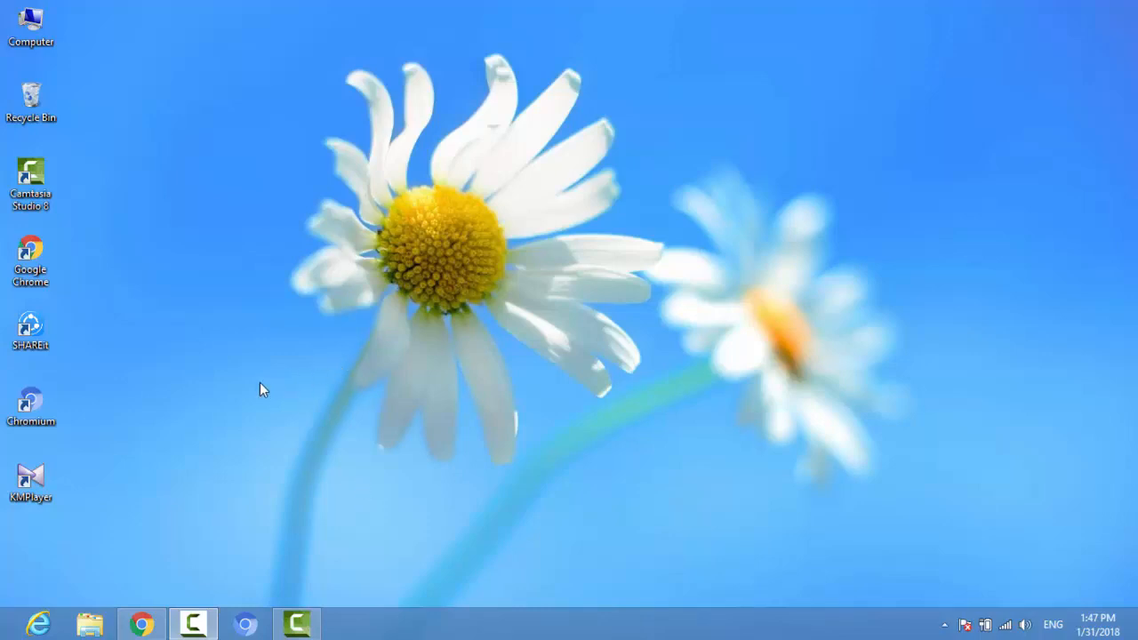
pyautogui.moveTo(151, 501)
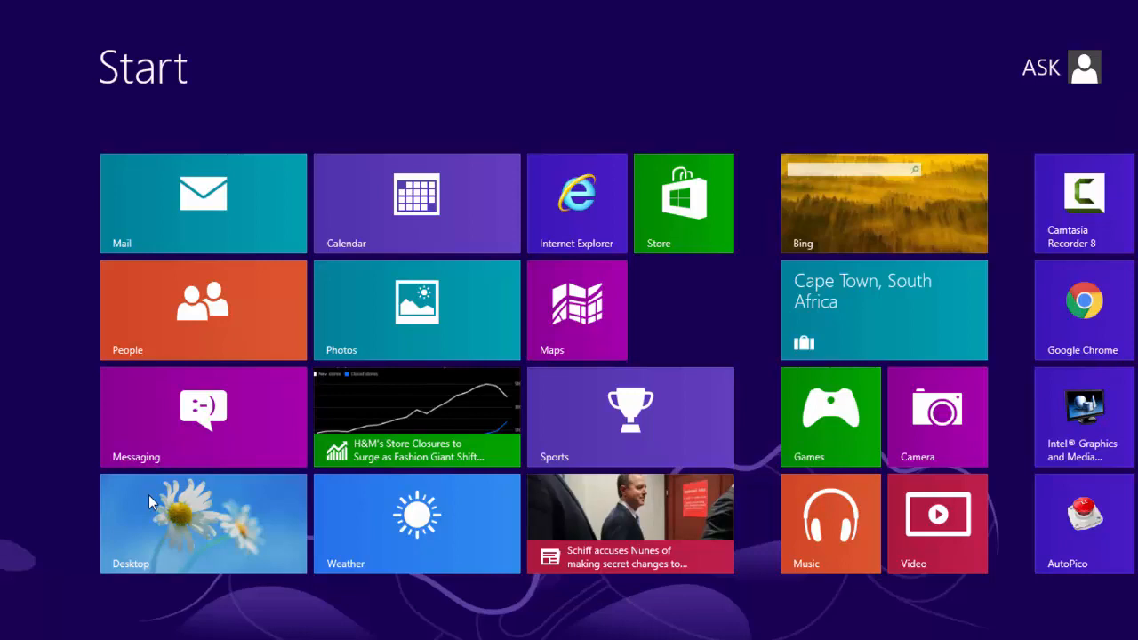
# - Search for 'windows update se' and show the matching Settings results
pyautogui.write('up')
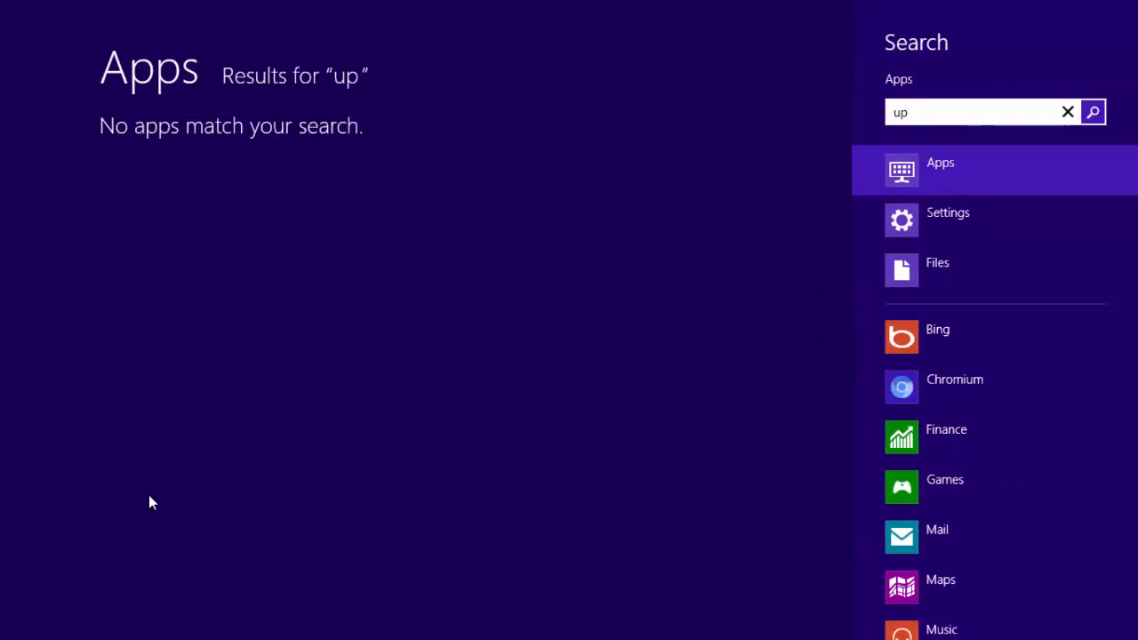
pyautogui.click(1067, 111)
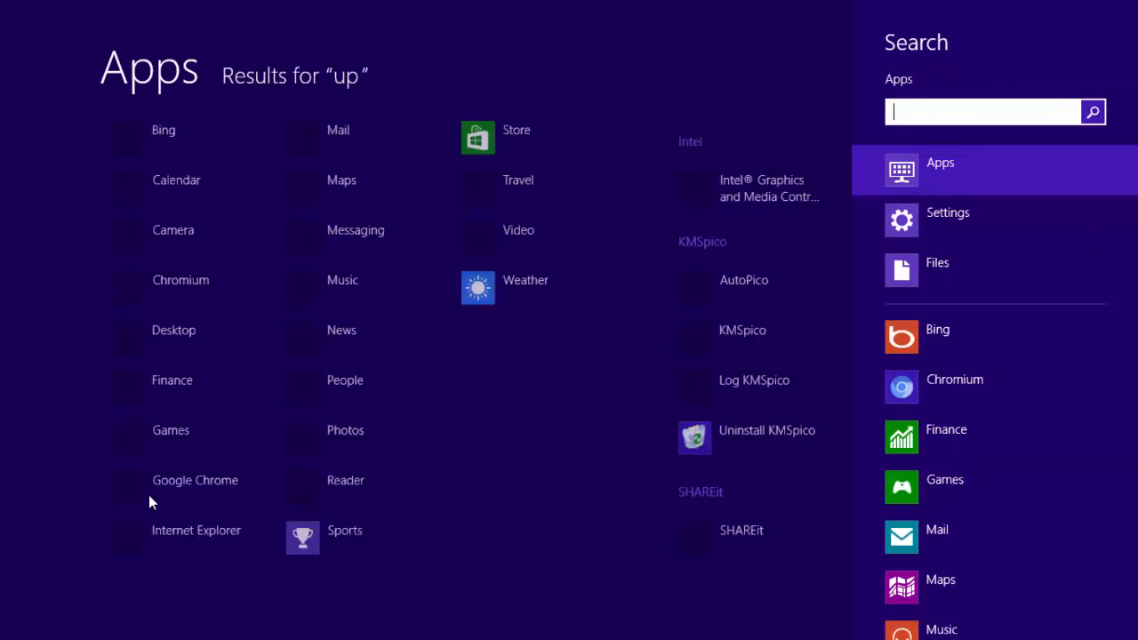
pyautogui.write('wind')
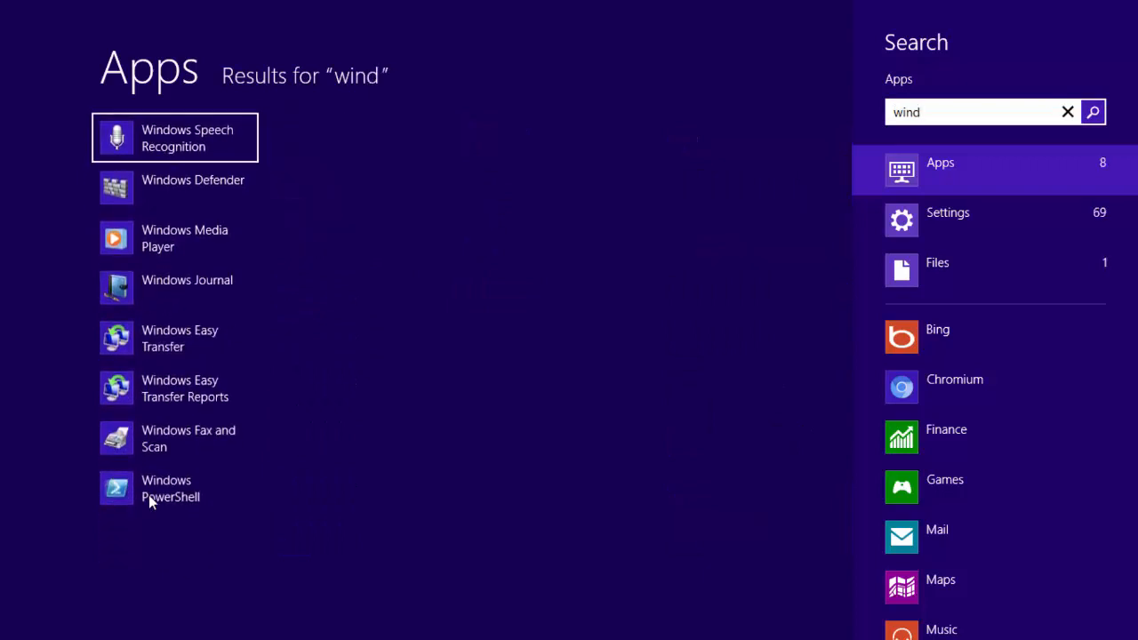
pyautogui.write('ows update')
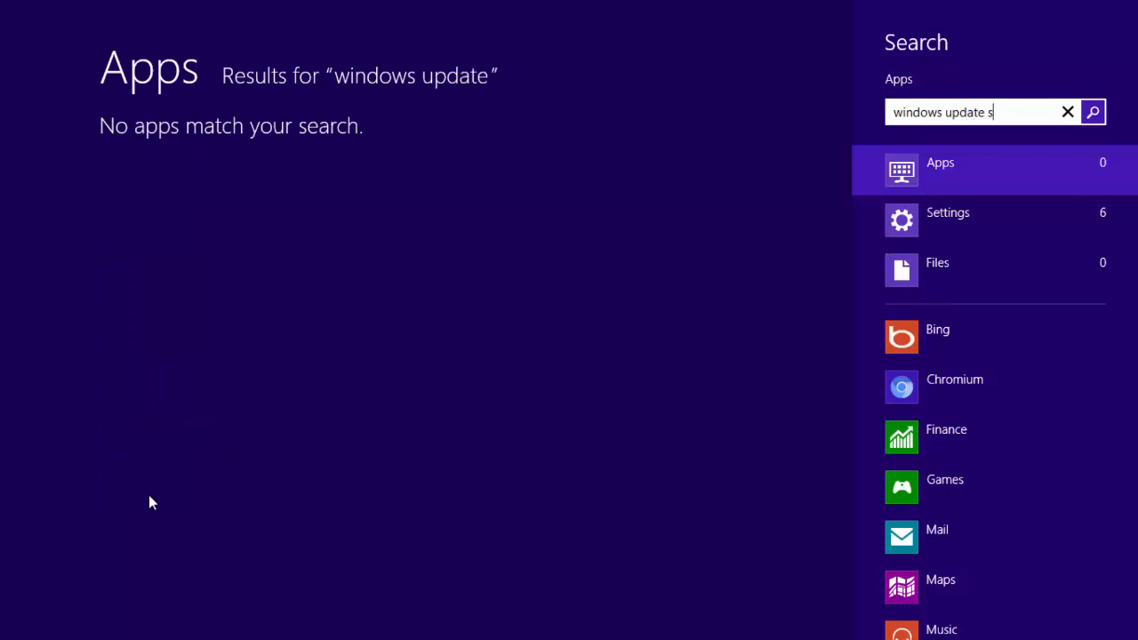
pyautogui.write('se')
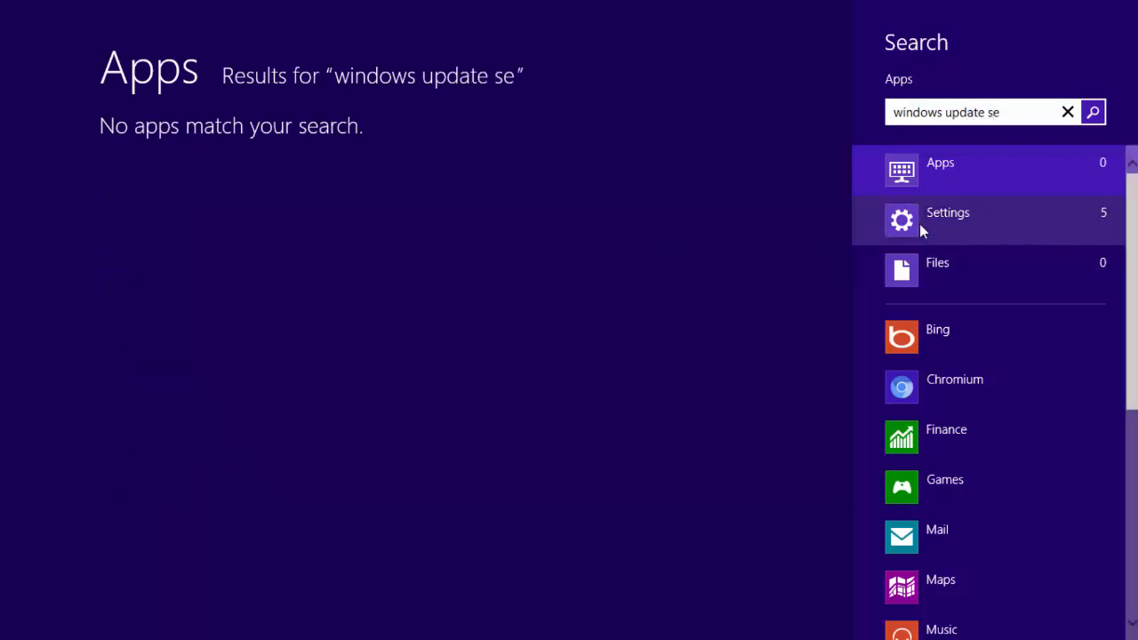
pyautogui.click(947, 213)
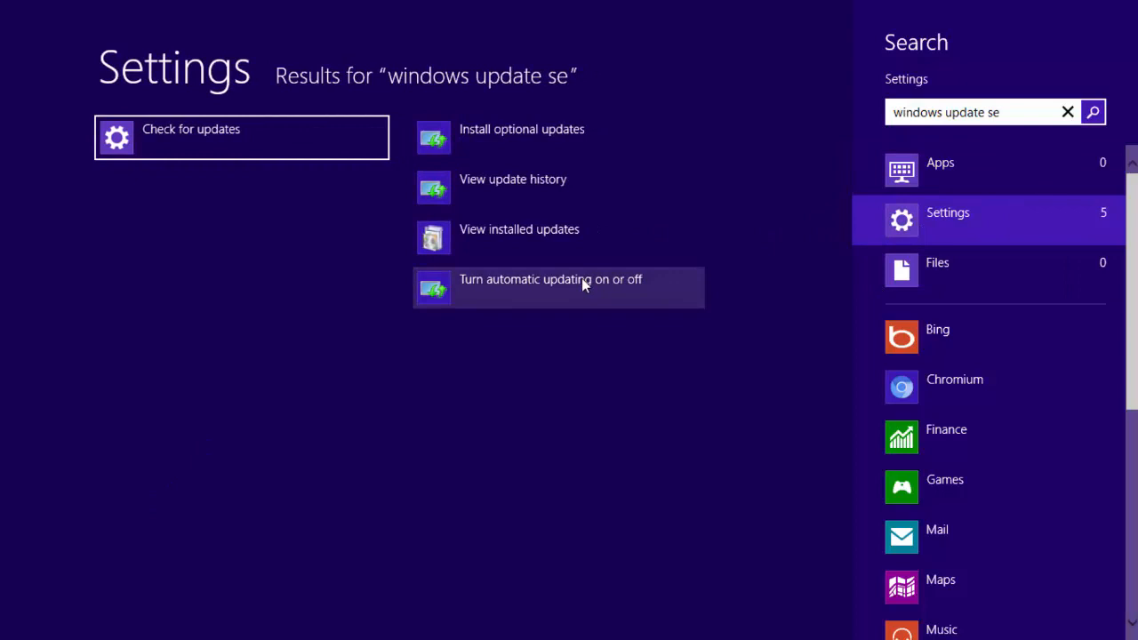
pyautogui.moveTo(540, 288)
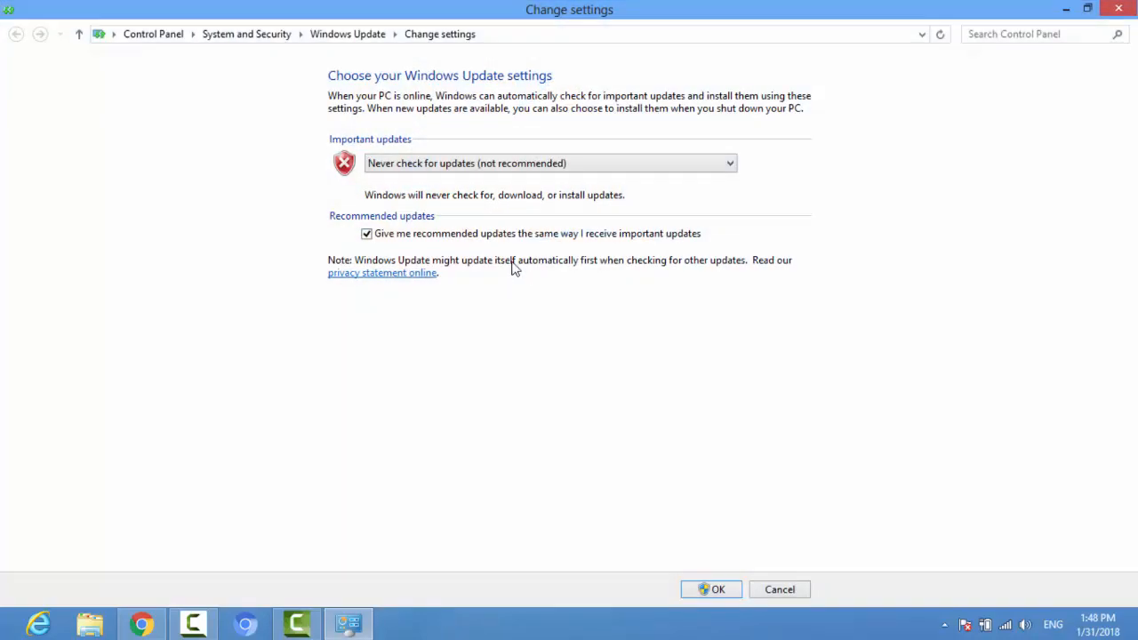
# - Set Important updates to 'Never check for updates (not recommended)' and confirm with OK
pyautogui.click(547, 164)
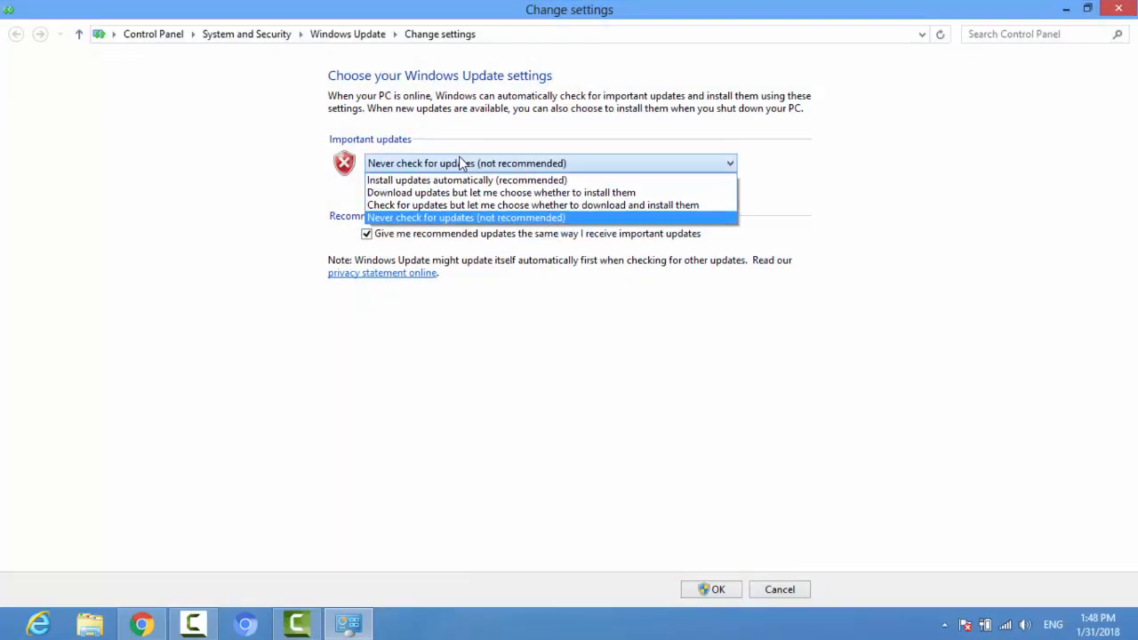
pyautogui.click(466, 180)
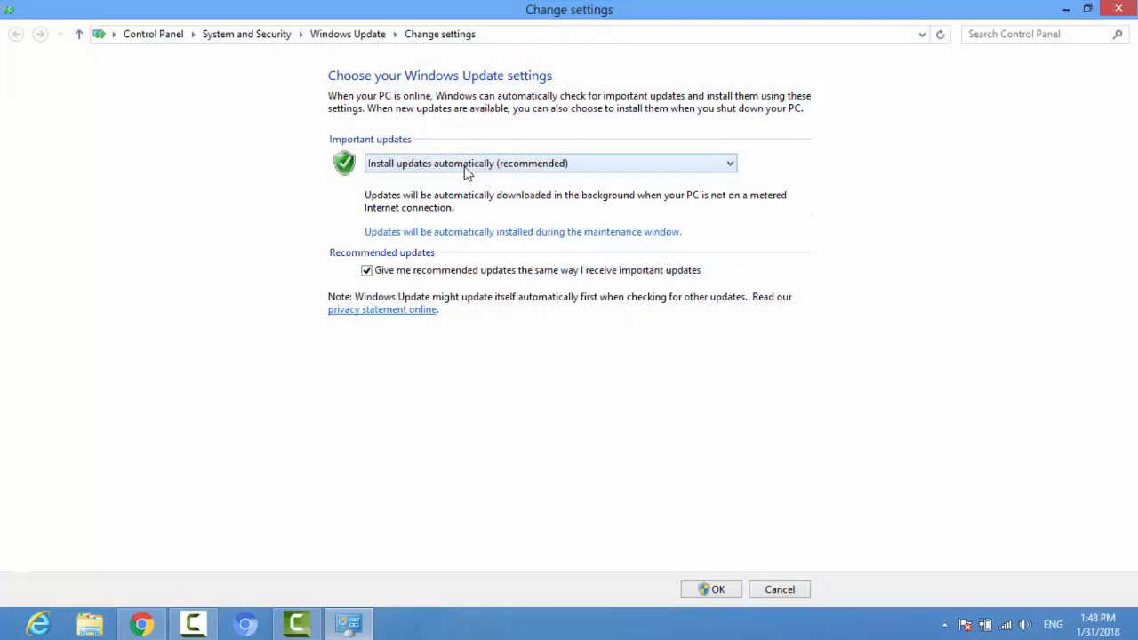
pyautogui.click(547, 163)
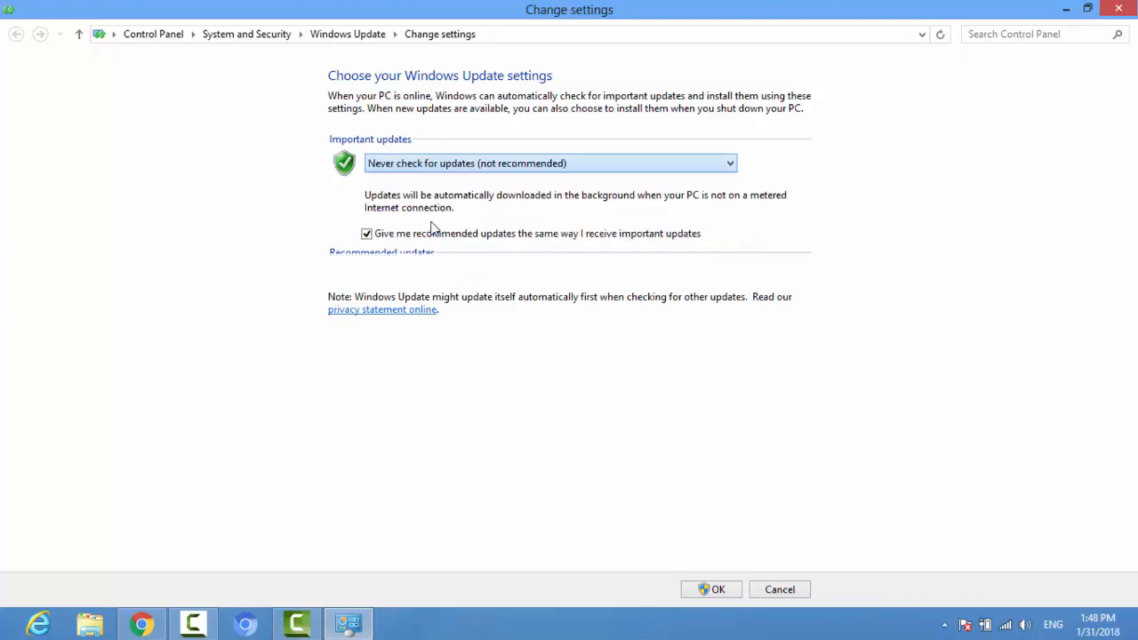
pyautogui.click(548, 164)
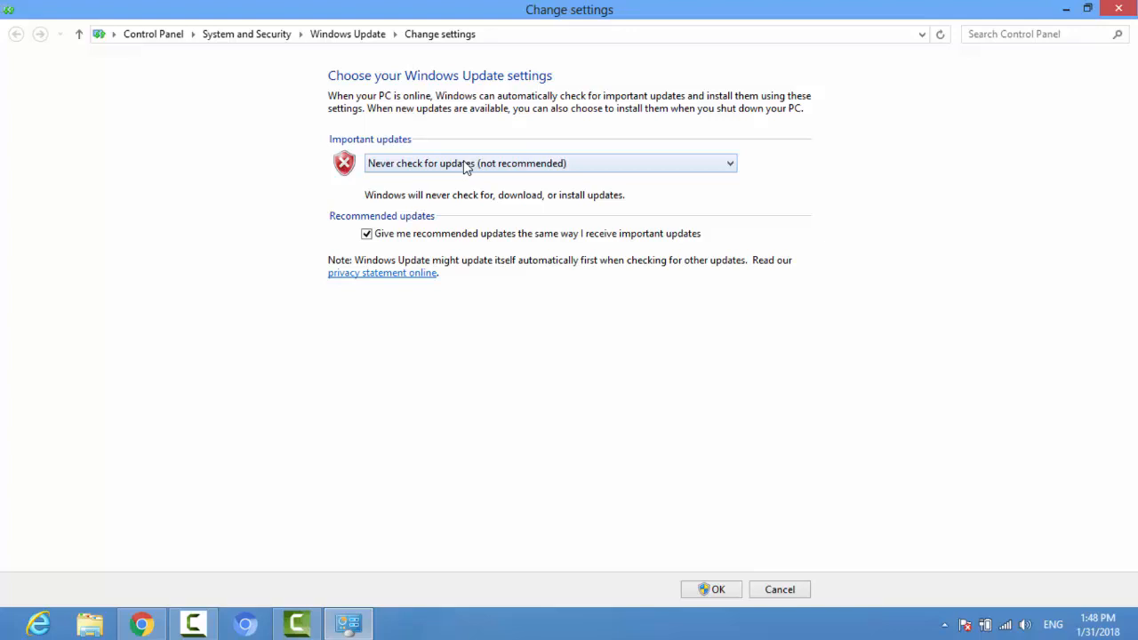
pyautogui.click(547, 163)
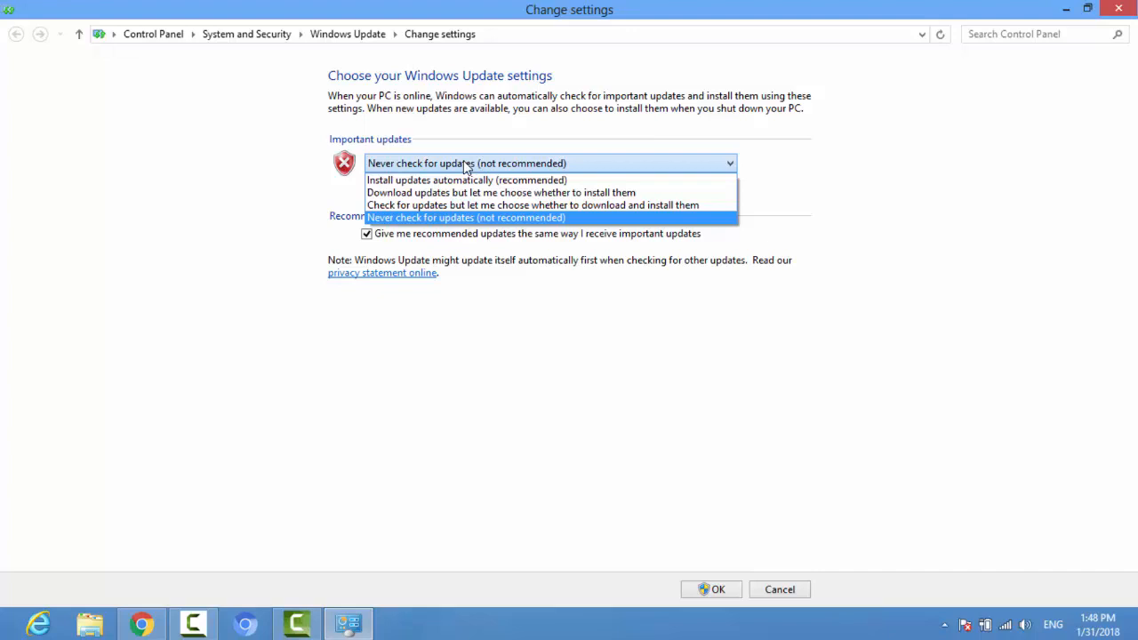
pyautogui.click(466, 217)
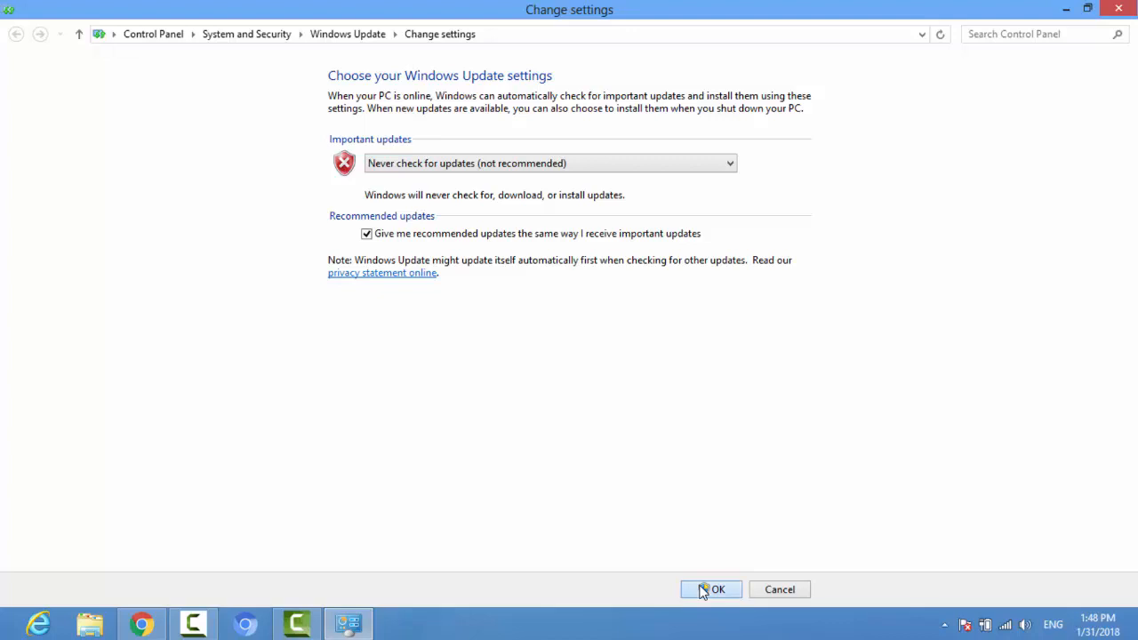
pyautogui.click(711, 589)
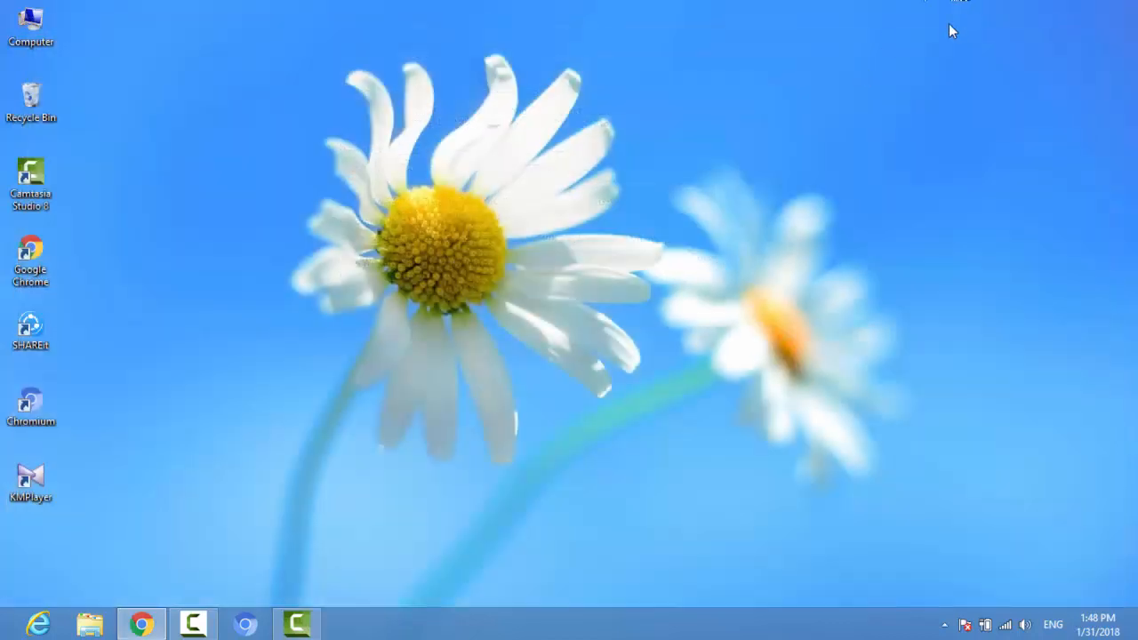
pyautogui.moveTo(359, 377)
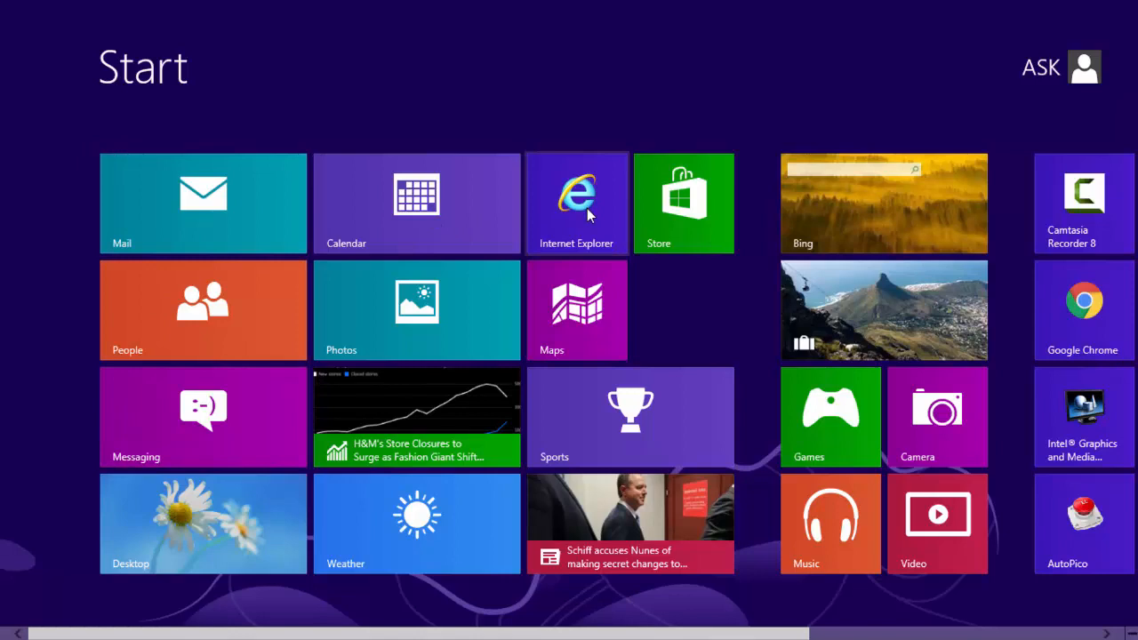
pyautogui.moveTo(858, 448)
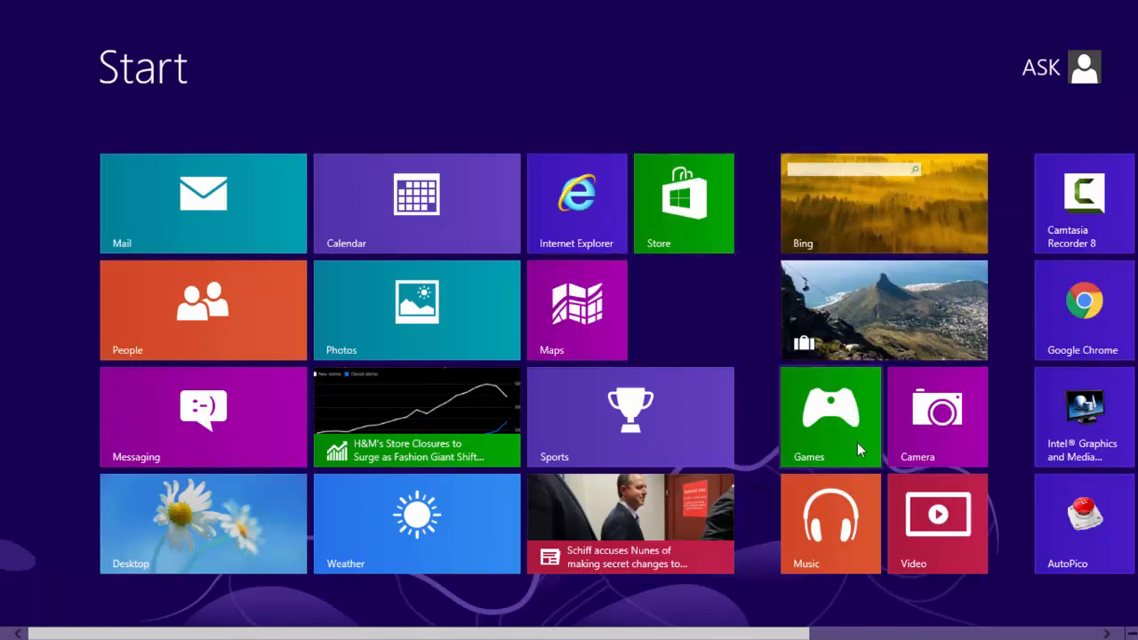
pyautogui.moveTo(608, 444)
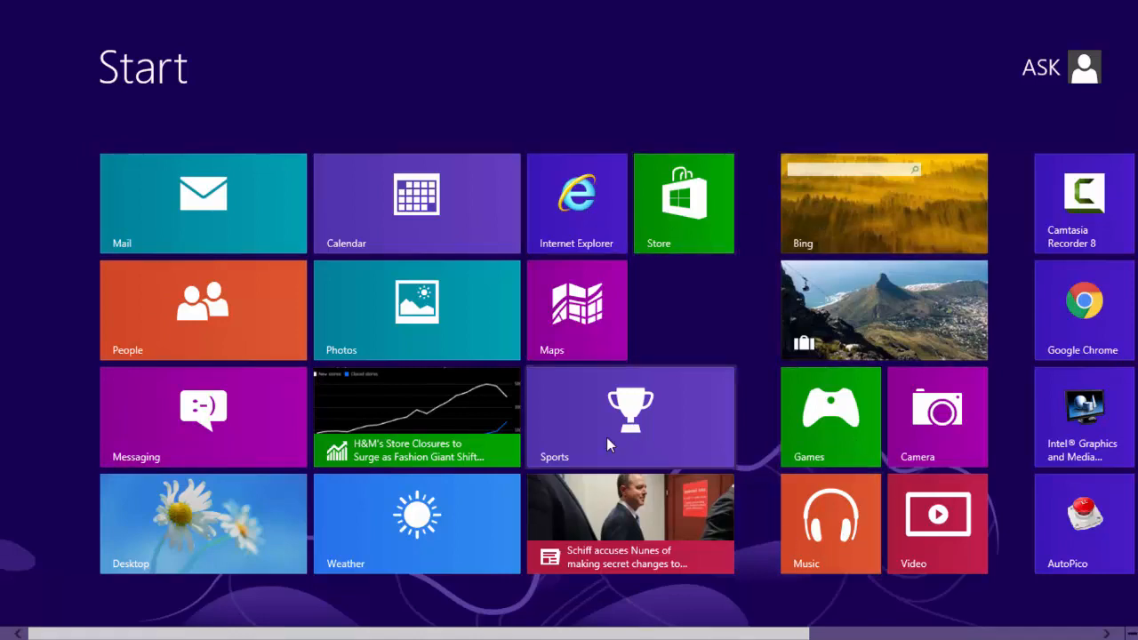
pyautogui.moveTo(270, 402)
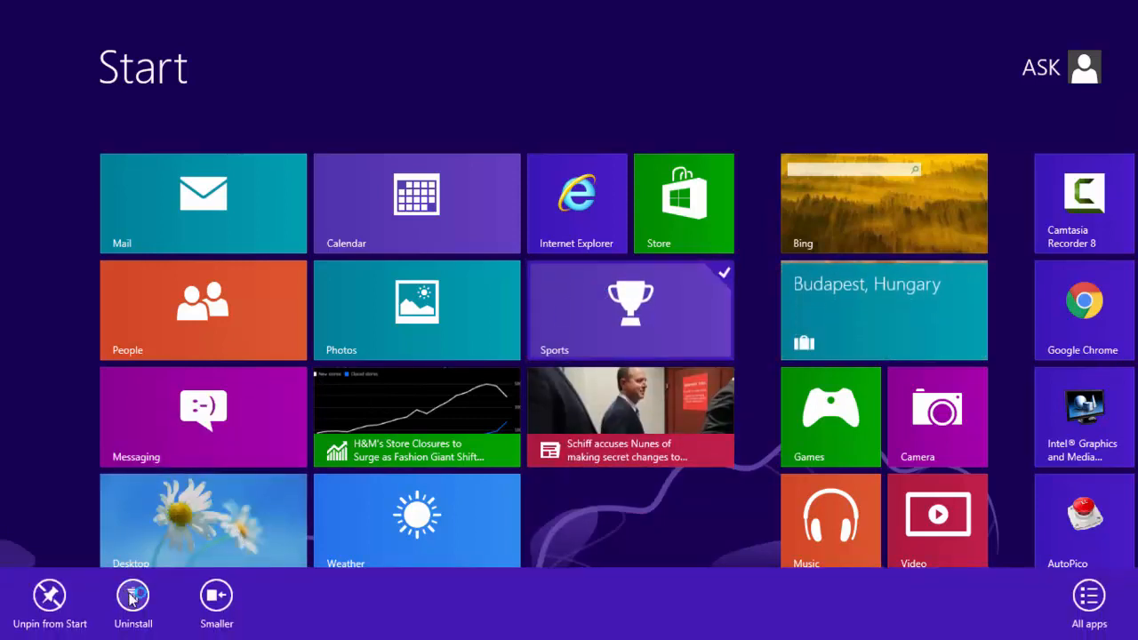
# - Uninstall the Sports and News apps, confirming each removal
pyautogui.click(131, 597)
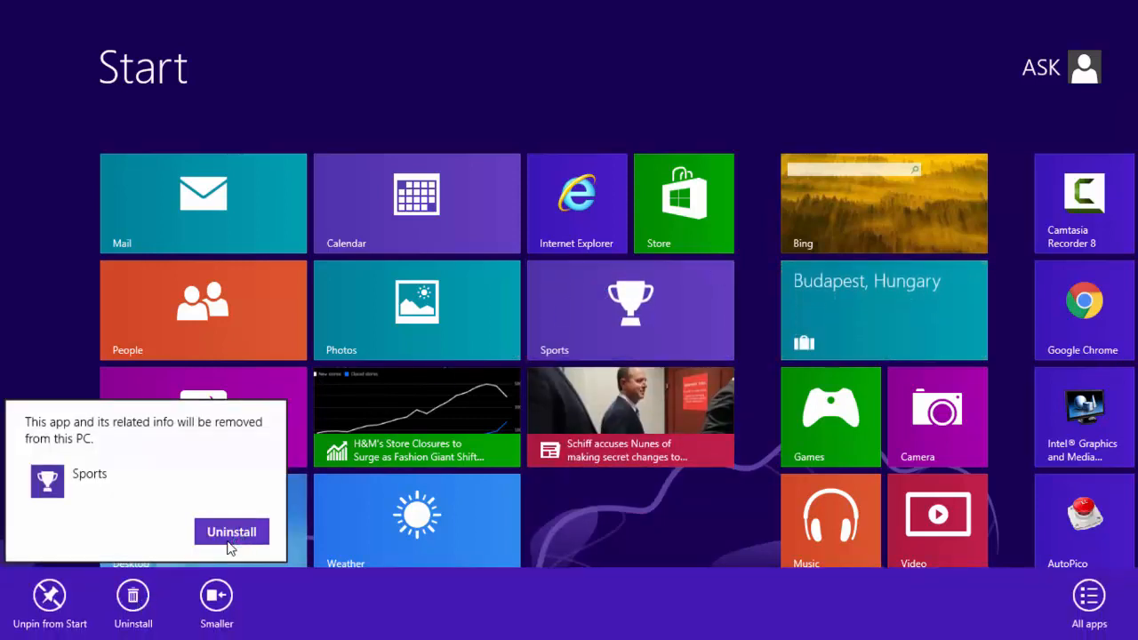
pyautogui.click(231, 530)
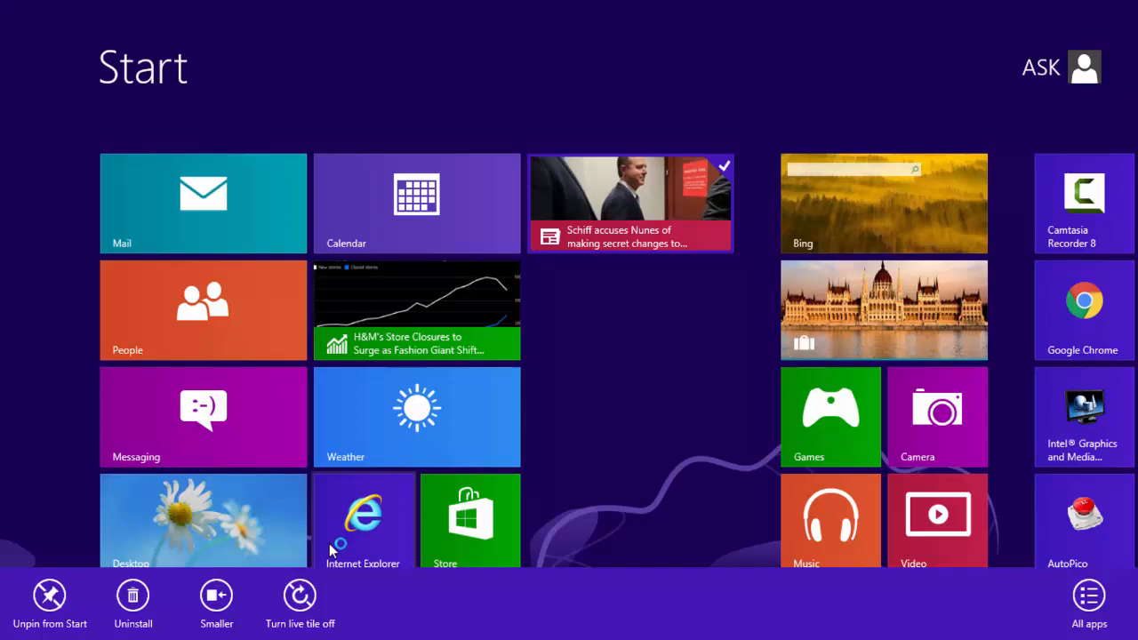
pyautogui.click(132, 596)
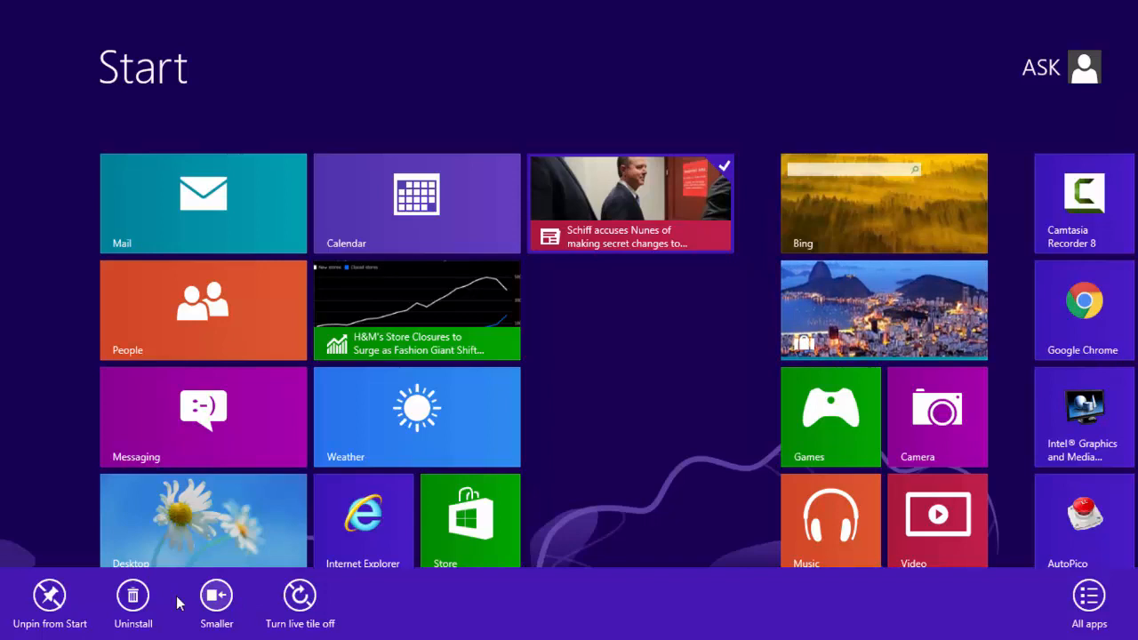
pyautogui.click(131, 597)
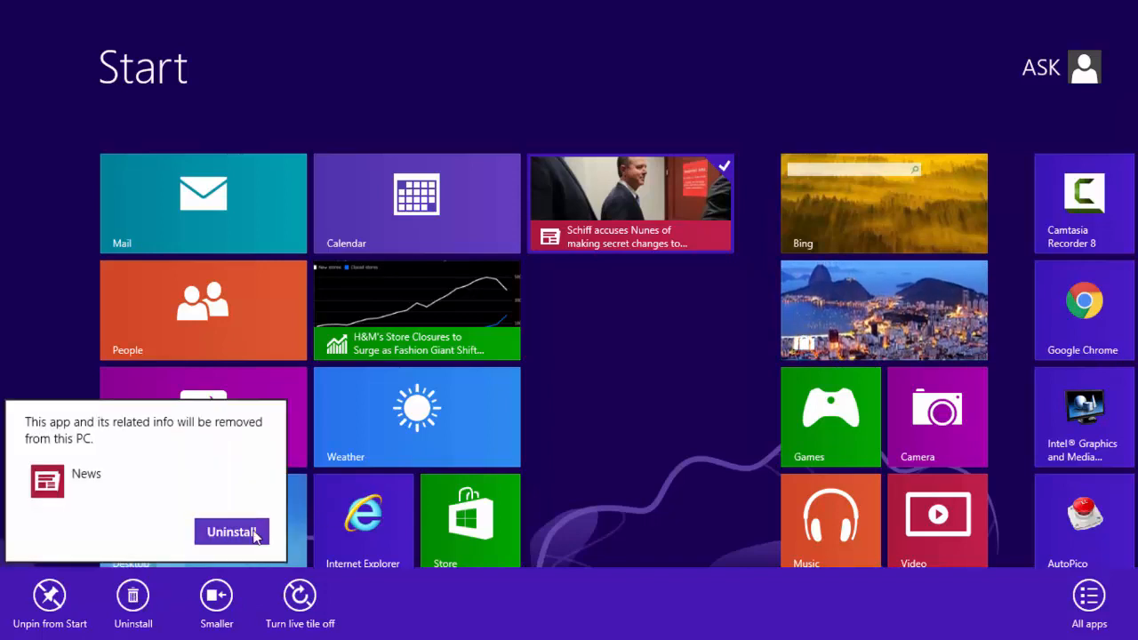
pyautogui.click(231, 532)
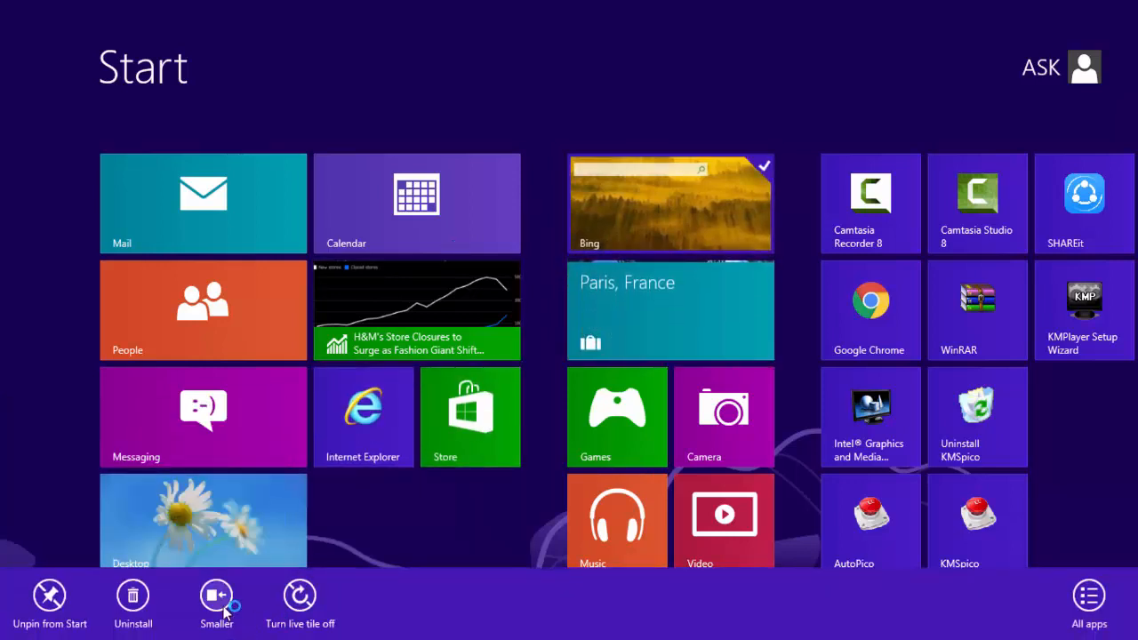
# - Uninstall the Bing, Music and Video apps, confirming each removal
pyautogui.click(132, 596)
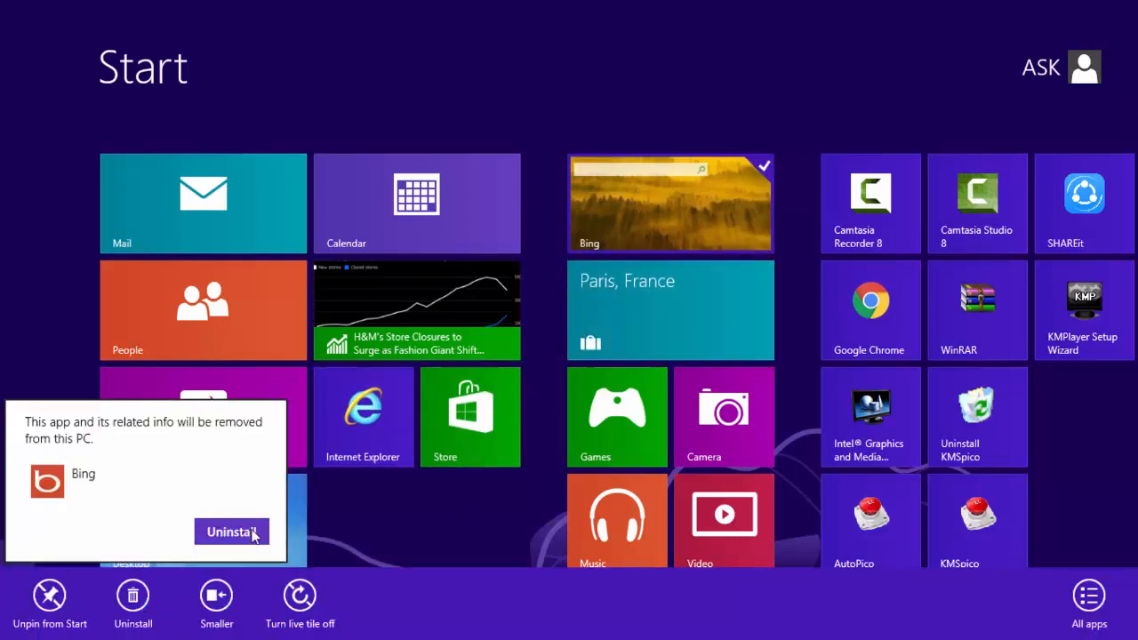
pyautogui.click(231, 531)
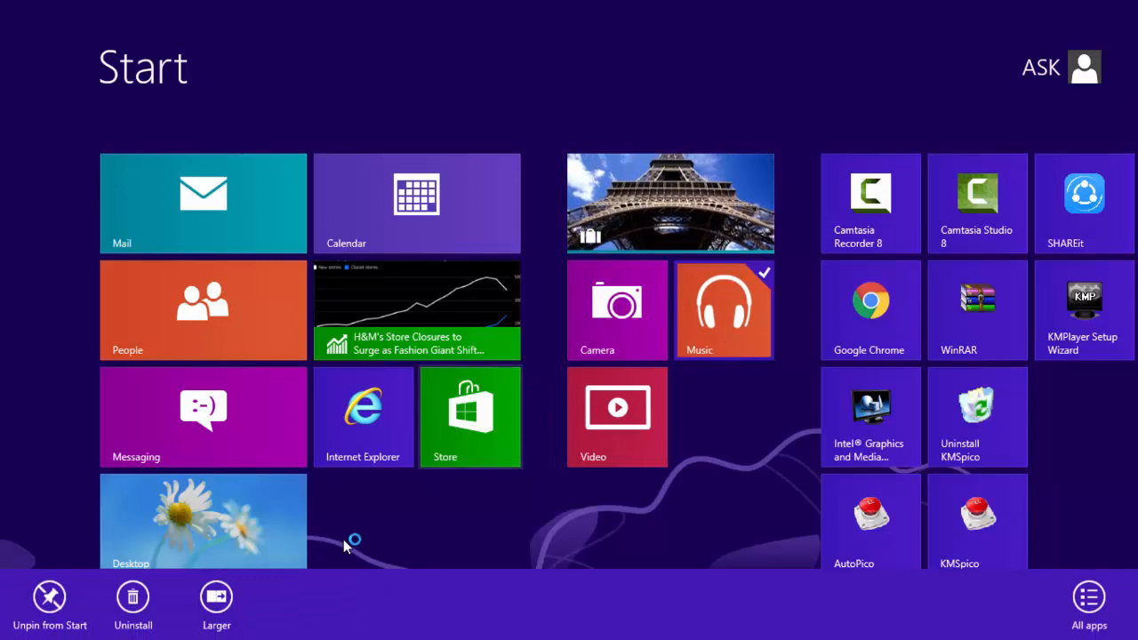
pyautogui.click(131, 597)
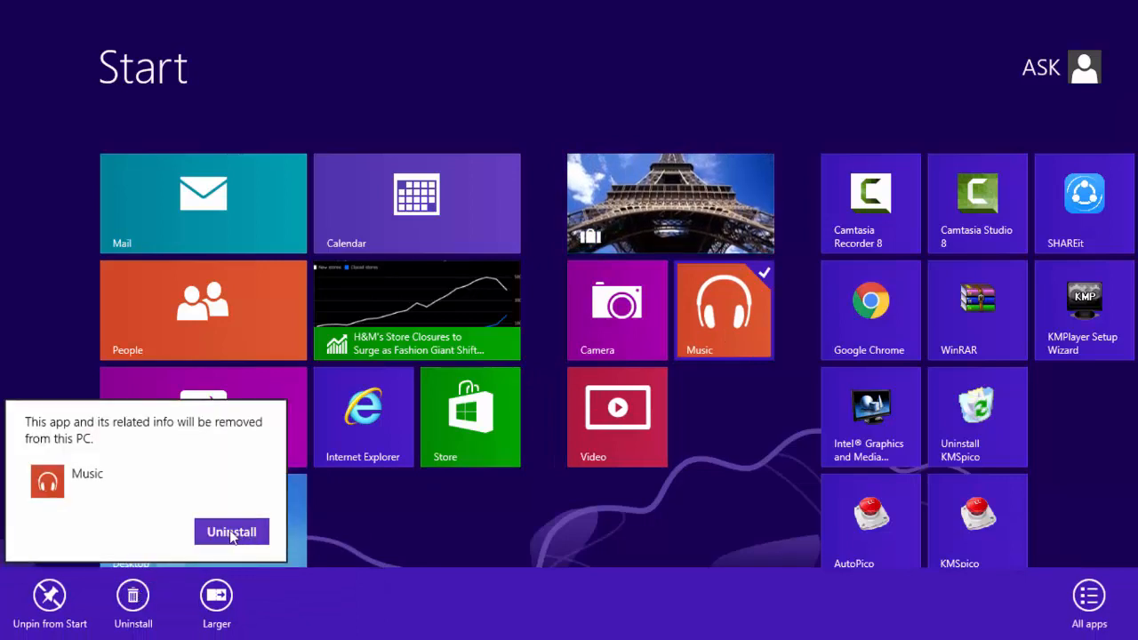
pyautogui.click(231, 532)
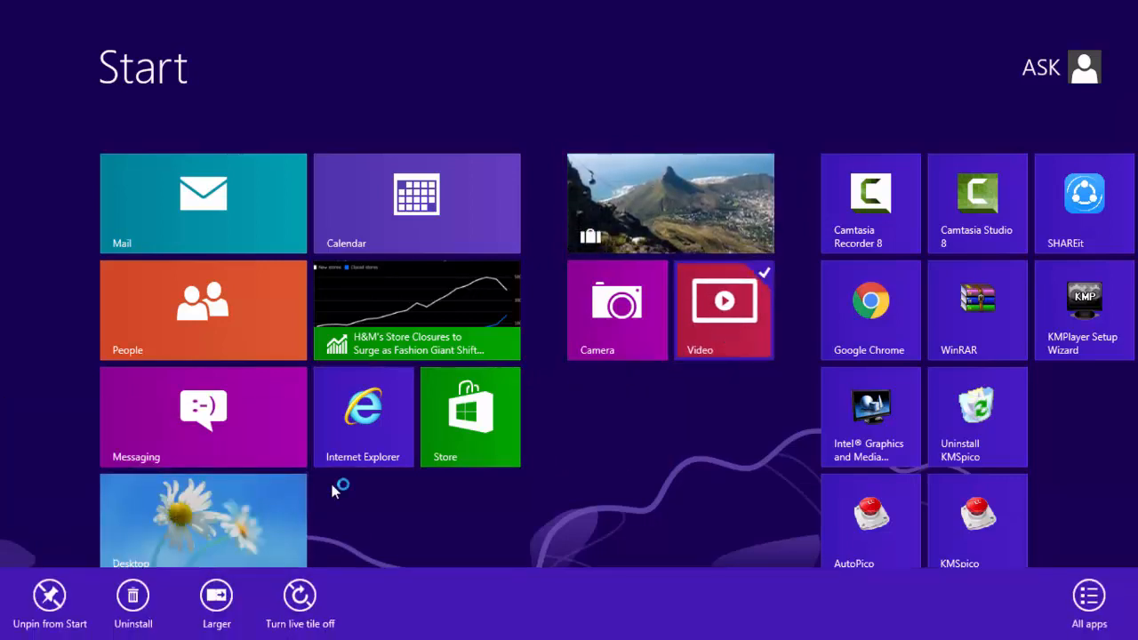
pyautogui.click(132, 596)
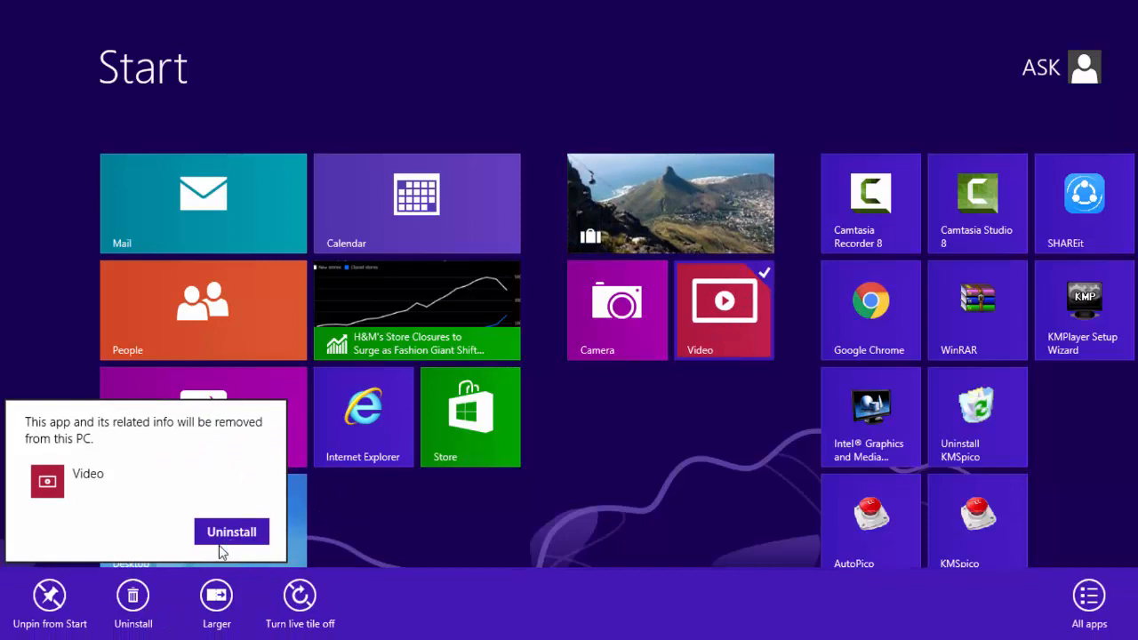
pyautogui.click(231, 532)
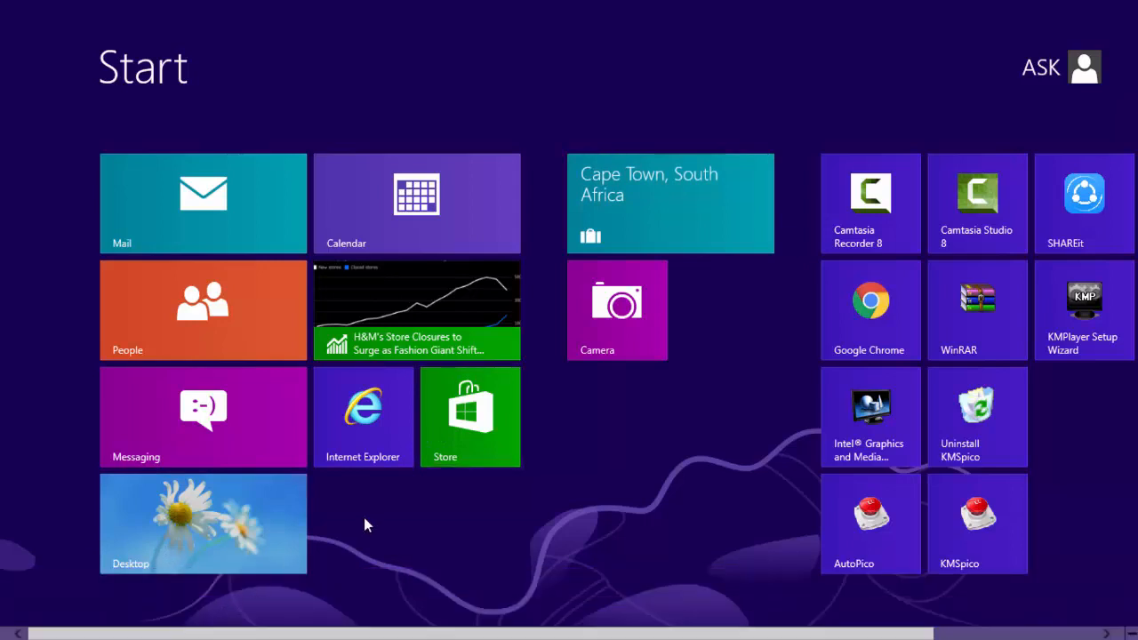
pyautogui.moveTo(227, 451)
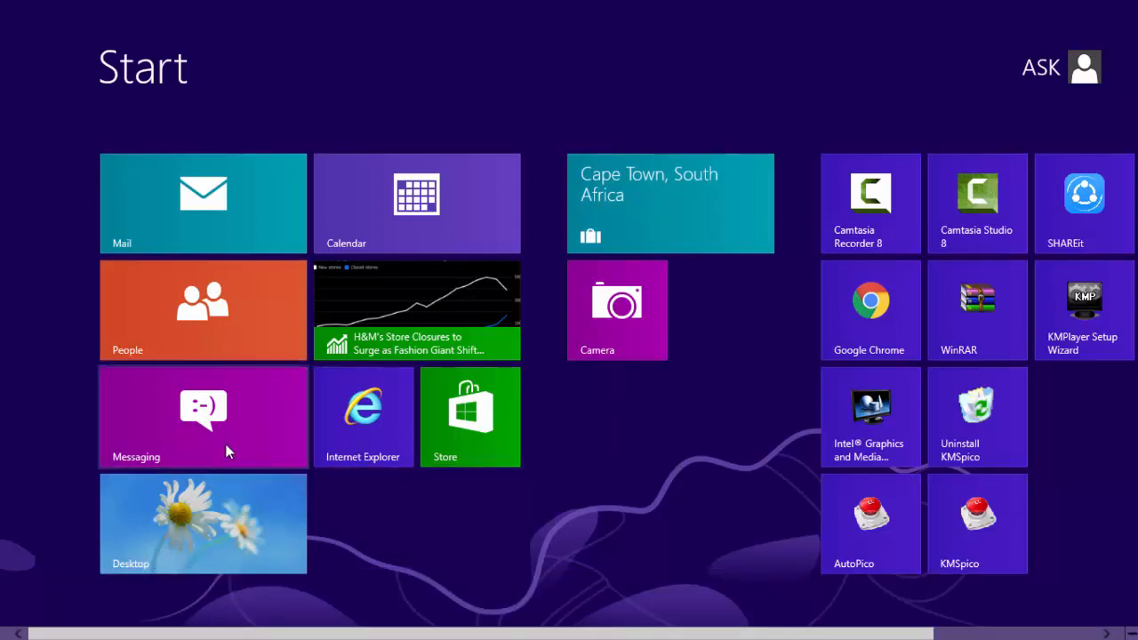
# - Uninstall Messaging, Calendar and Mail together, then the Finance app
pyautogui.rightClick(203, 416)
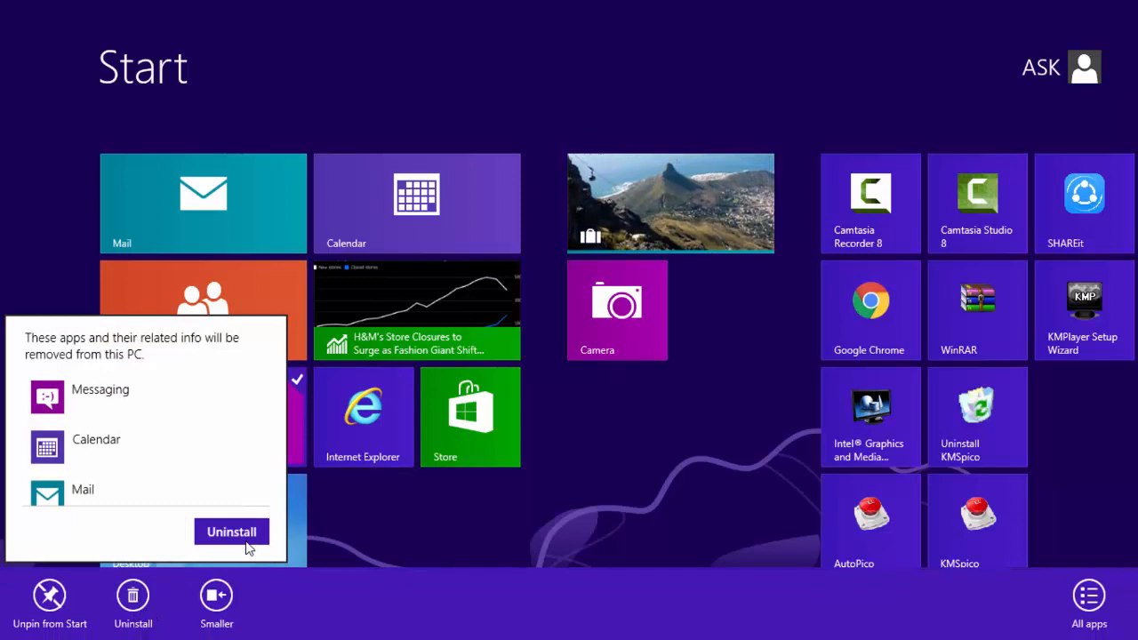
pyautogui.click(231, 532)
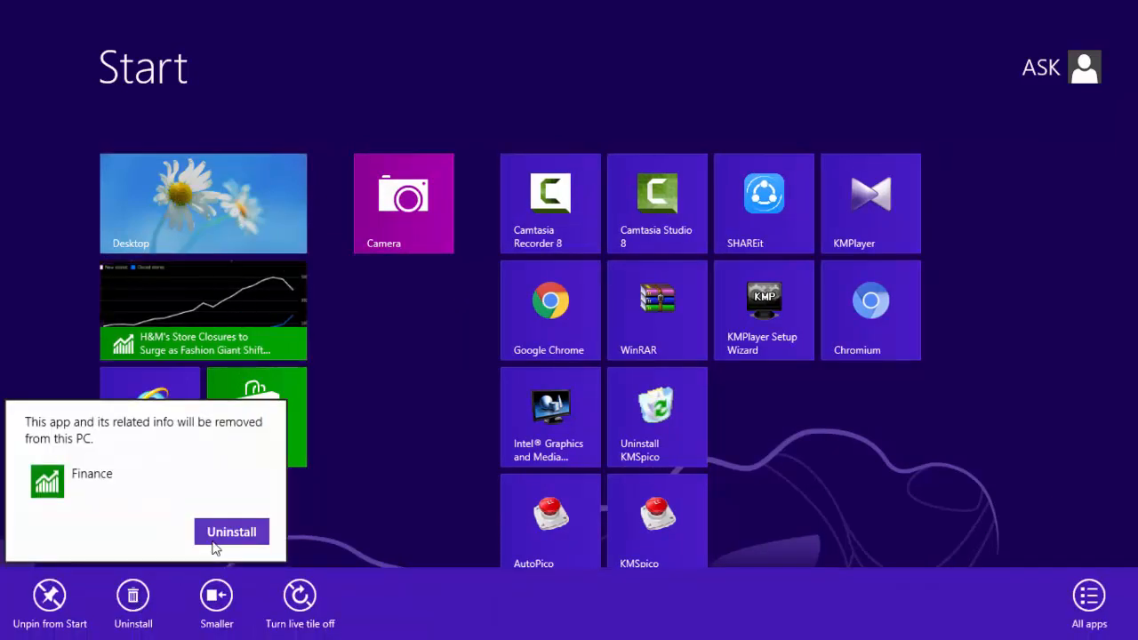
pyautogui.click(231, 532)
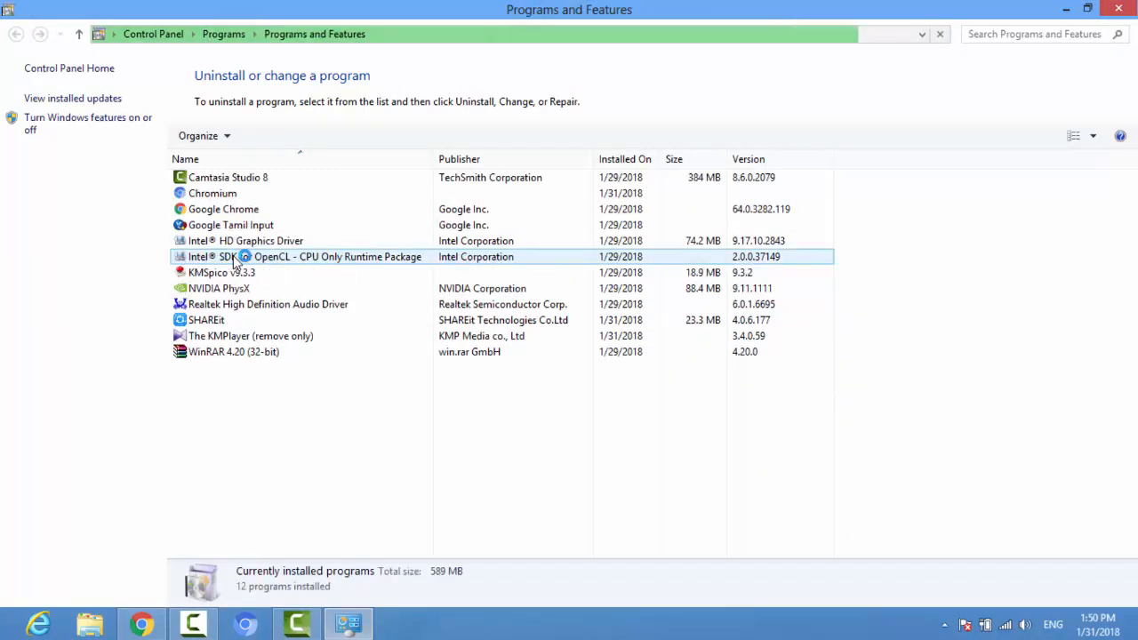
# - Close the Programs and Features list and return to the Start screen
pyautogui.click(266, 304)
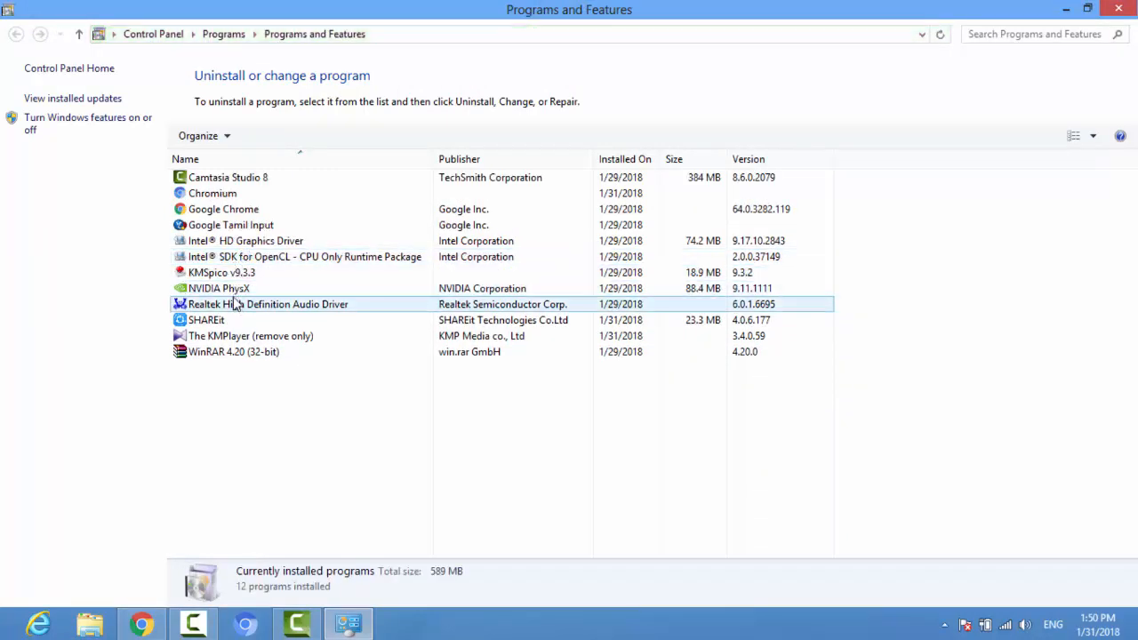
pyautogui.click(251, 334)
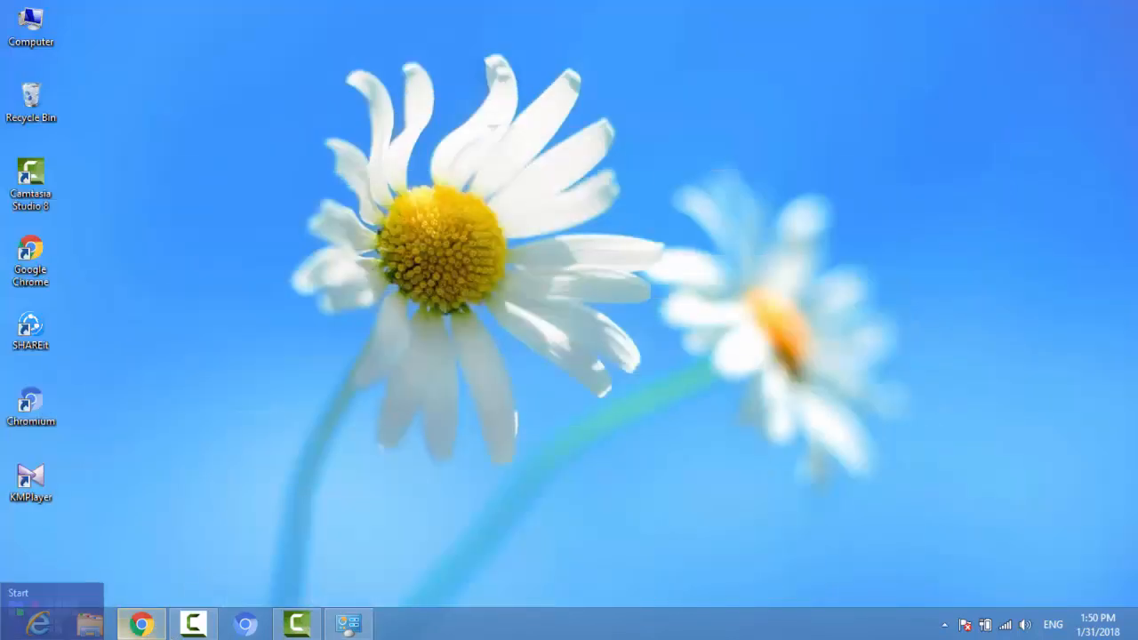
pyautogui.click(17, 592)
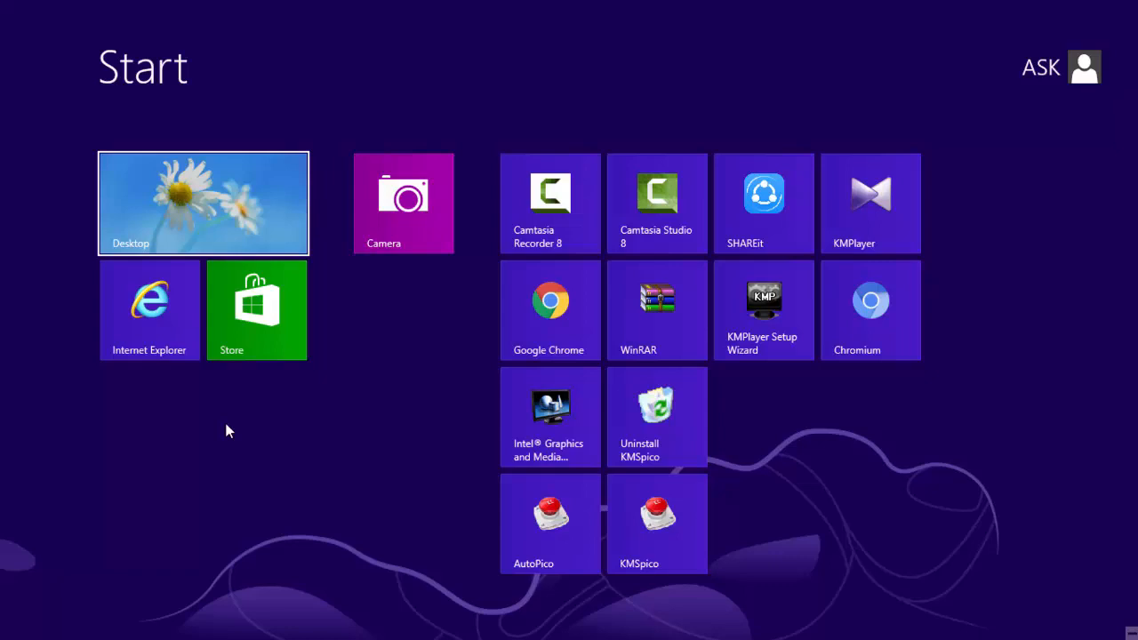
pyautogui.moveTo(283, 245)
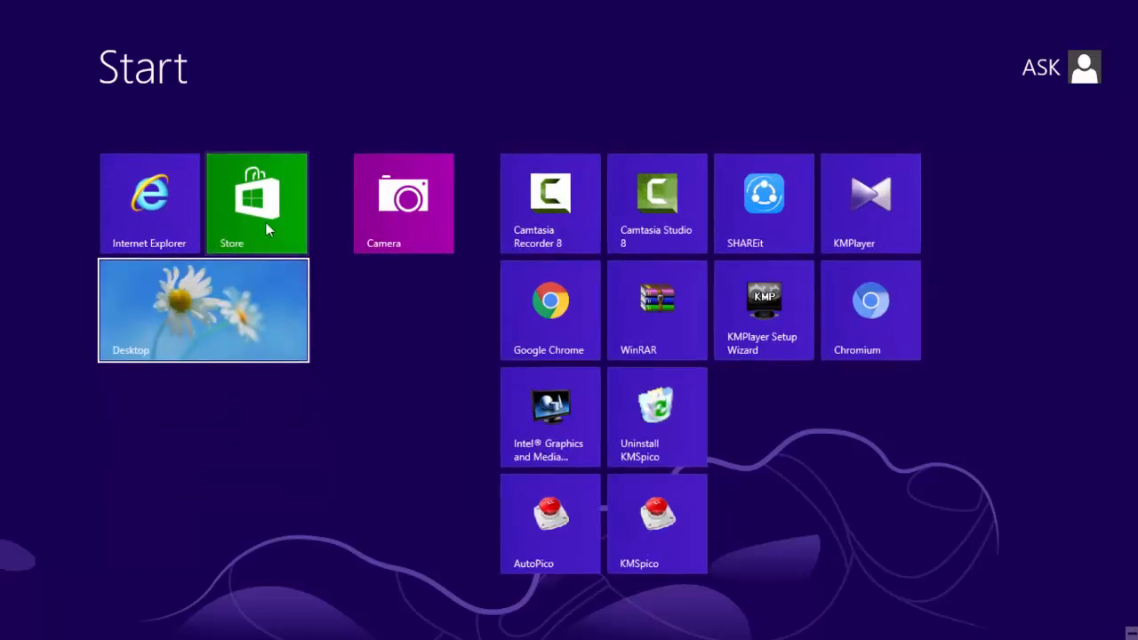
pyautogui.moveTo(763, 336)
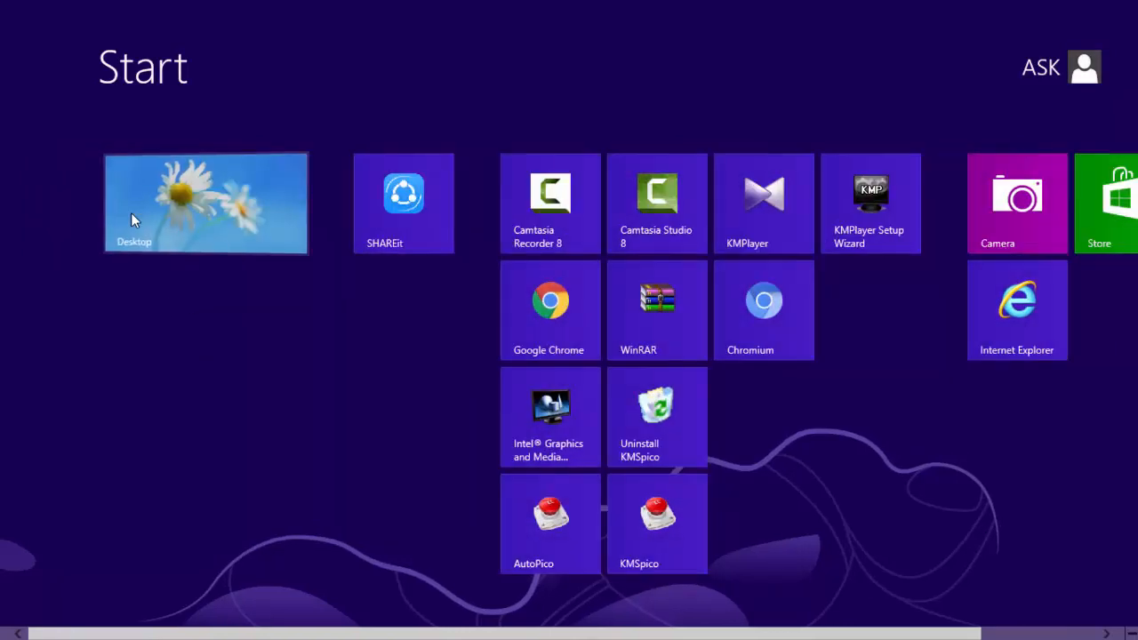
# - Go to the desktop from the rearranged Start screen
pyautogui.click(207, 202)
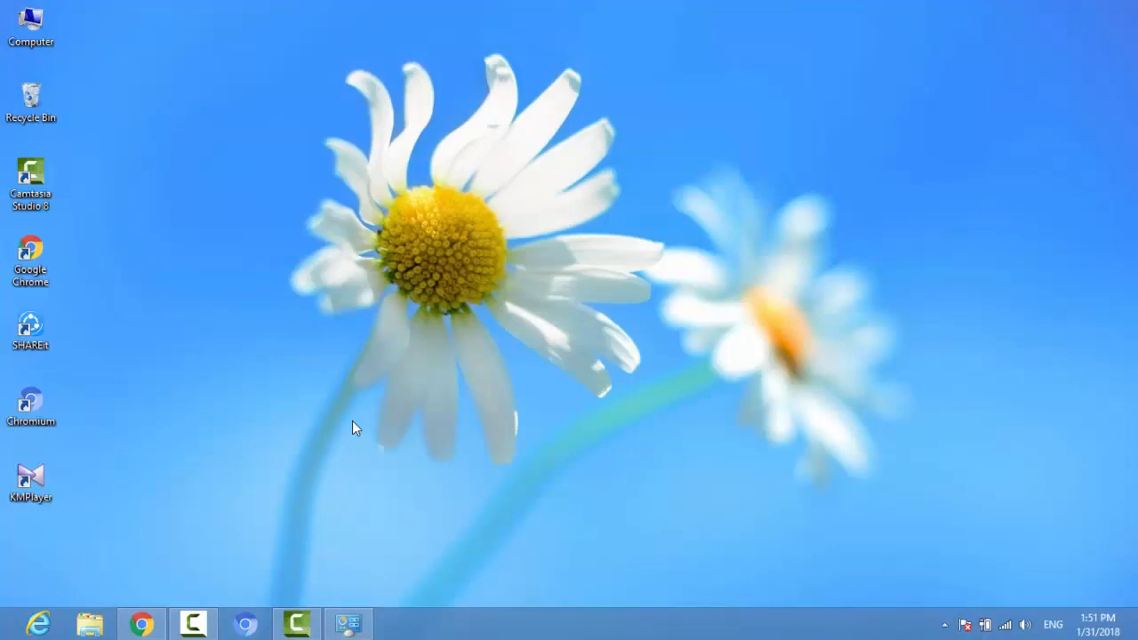
pyautogui.moveTo(105, 393)
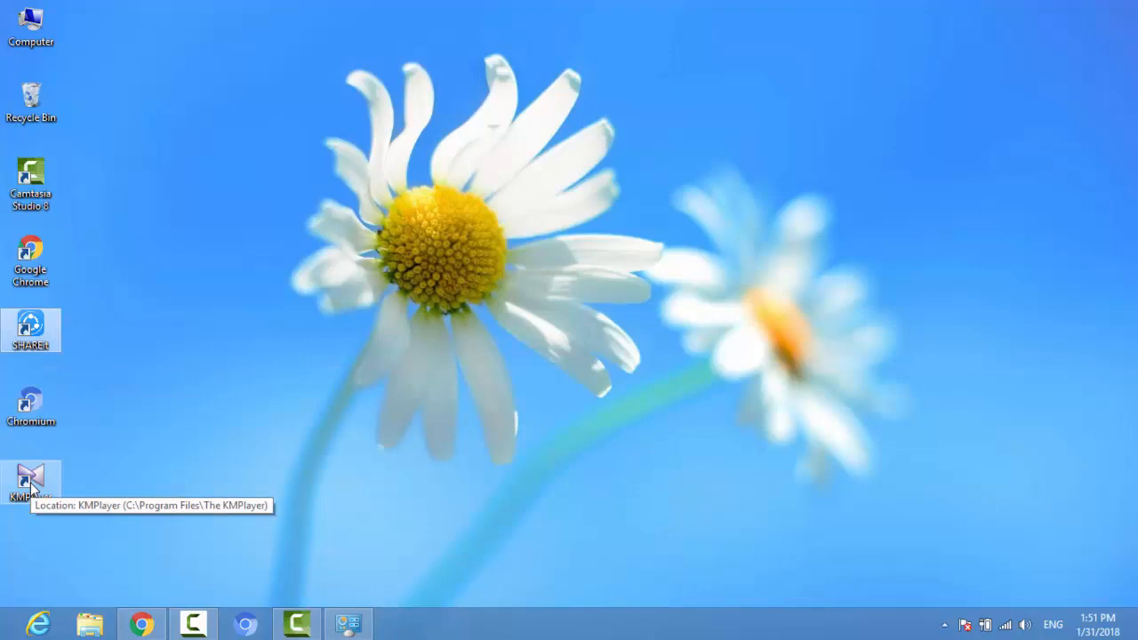
pyautogui.moveTo(21, 150)
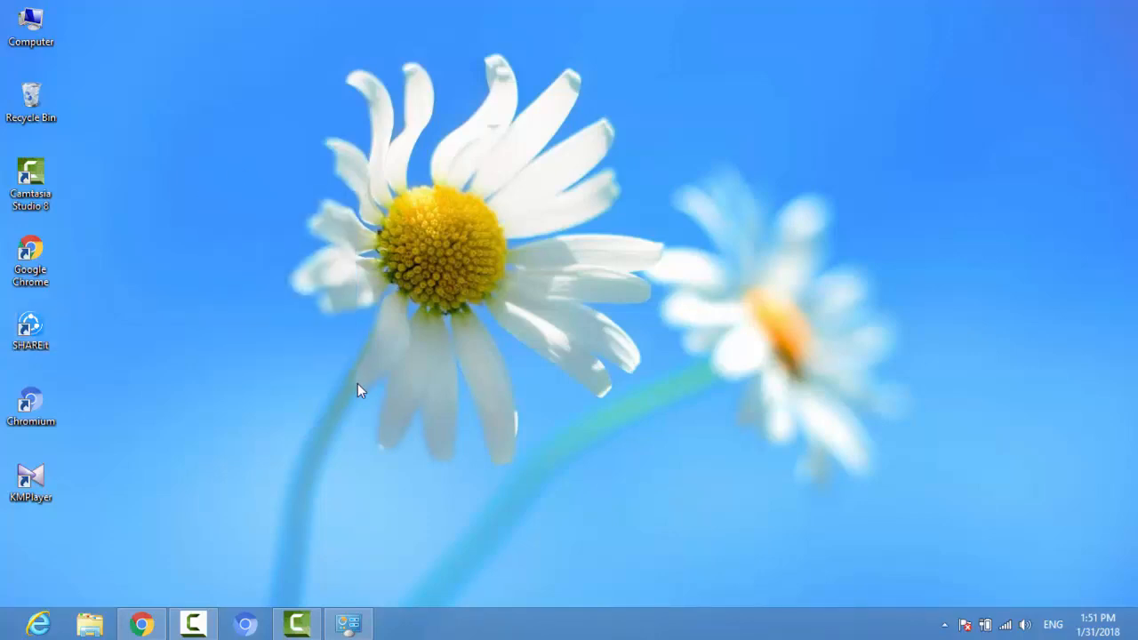
pyautogui.moveTo(382, 373)
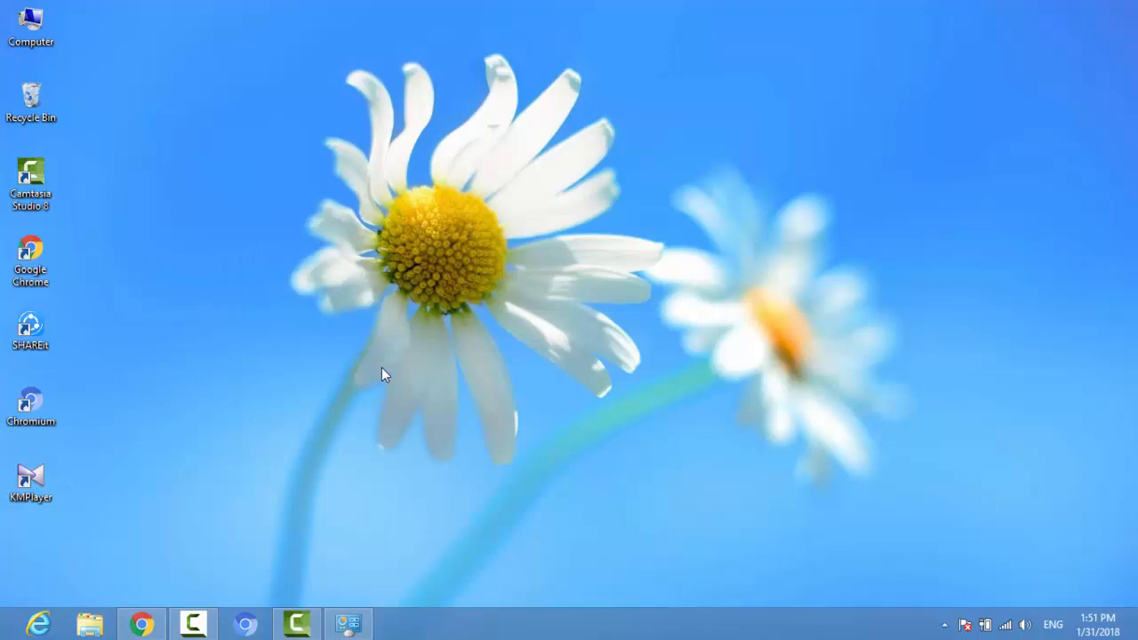